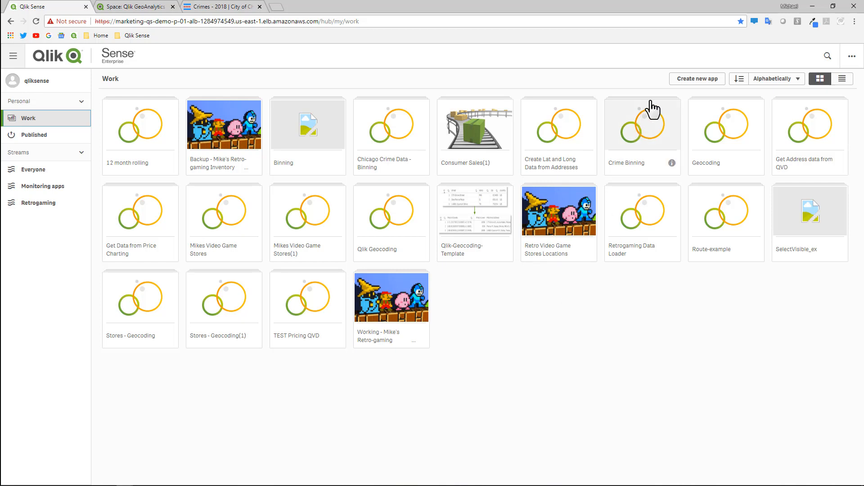
- Create a new app named 'Crime Stats Binning' and open it
click(697, 78)
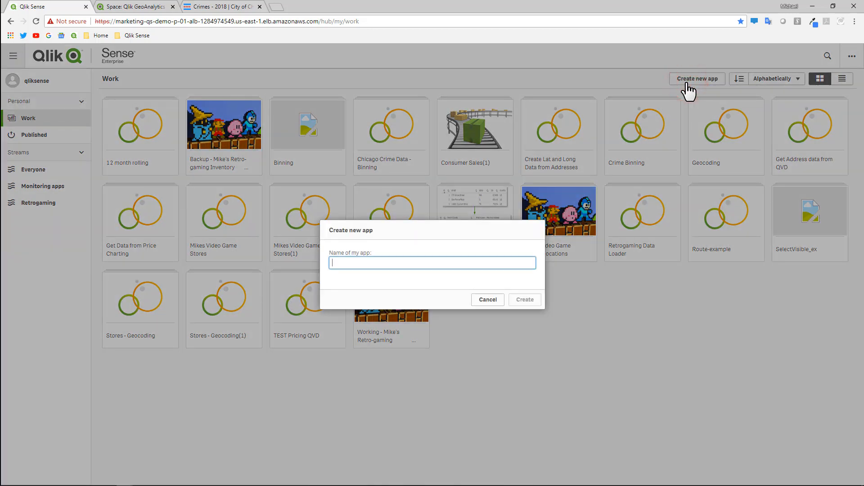
text(C)
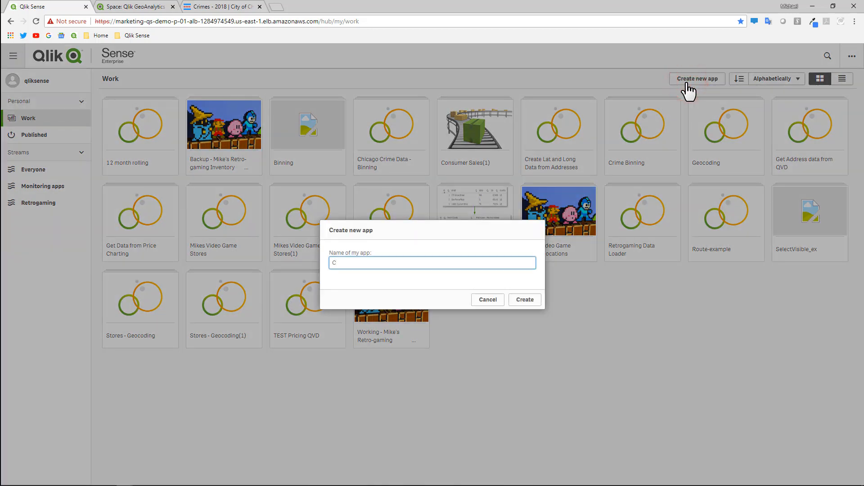
text(rime)
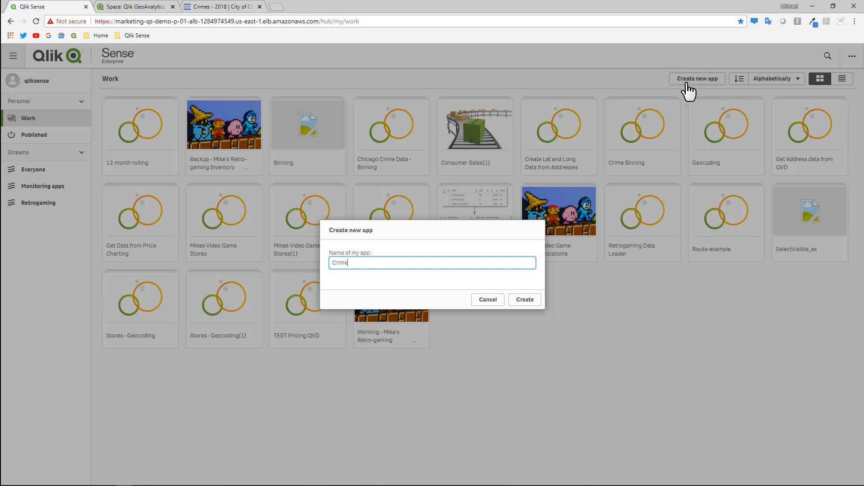
text(Stats)
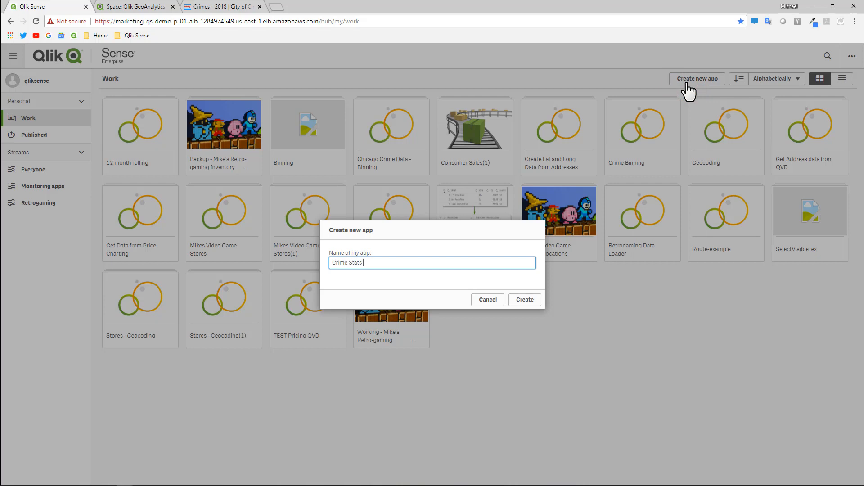
text(Binning)
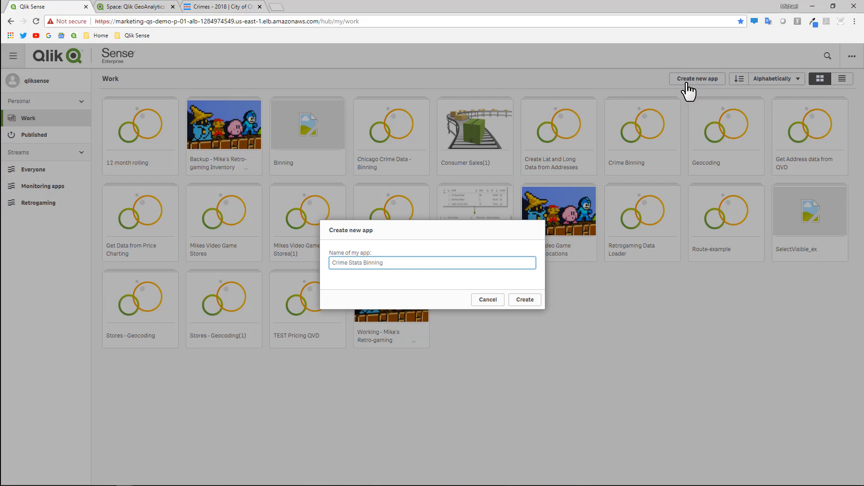
click(524, 299)
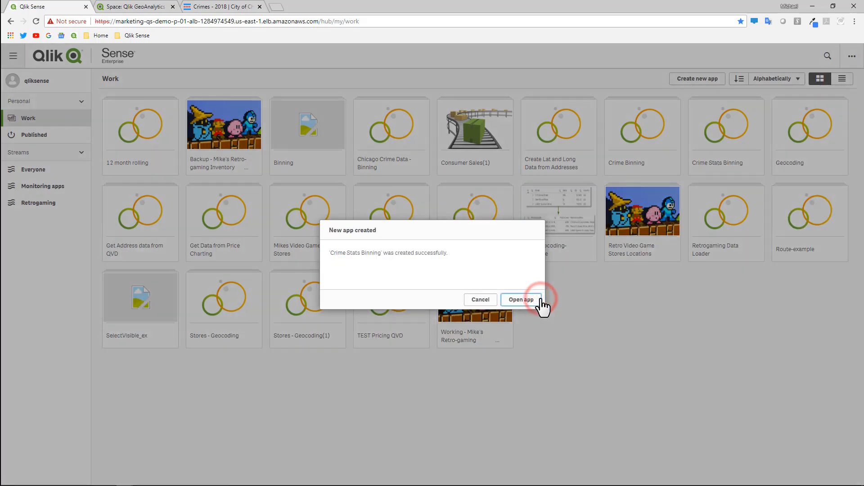
click(520, 299)
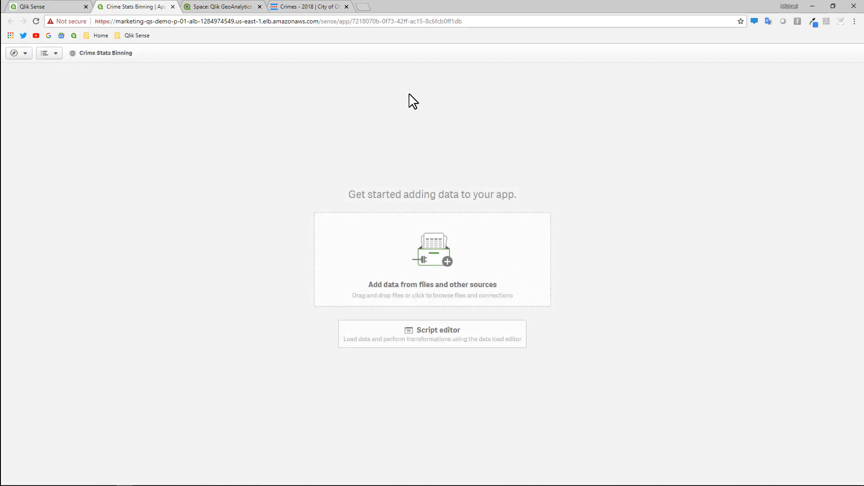
mouse_move(317, 8)
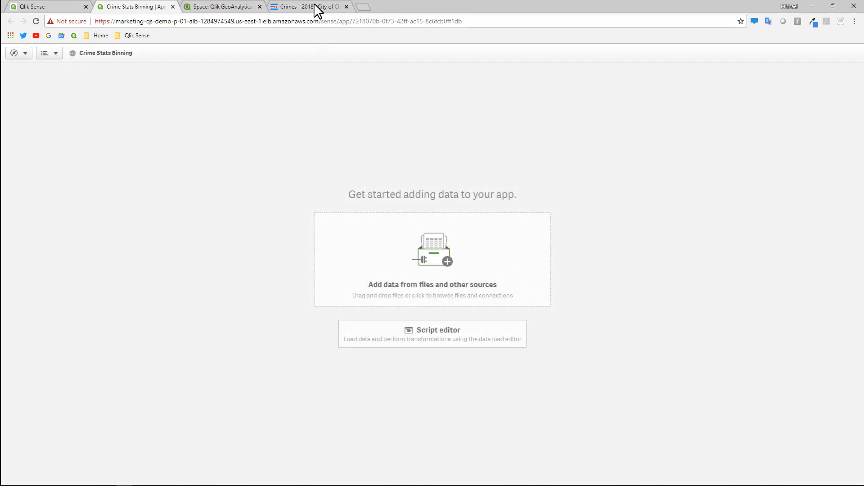
- Switch to the Crimes - 2018 dataset page and show its export/download options
click(308, 7)
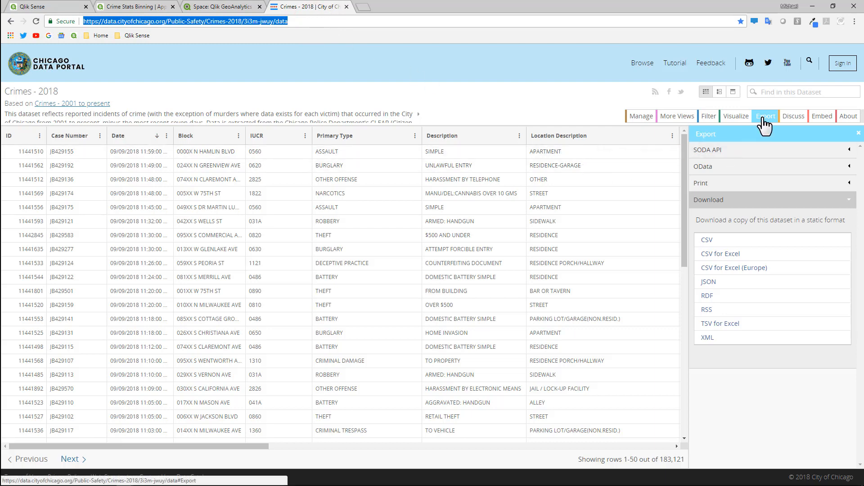
click(706, 239)
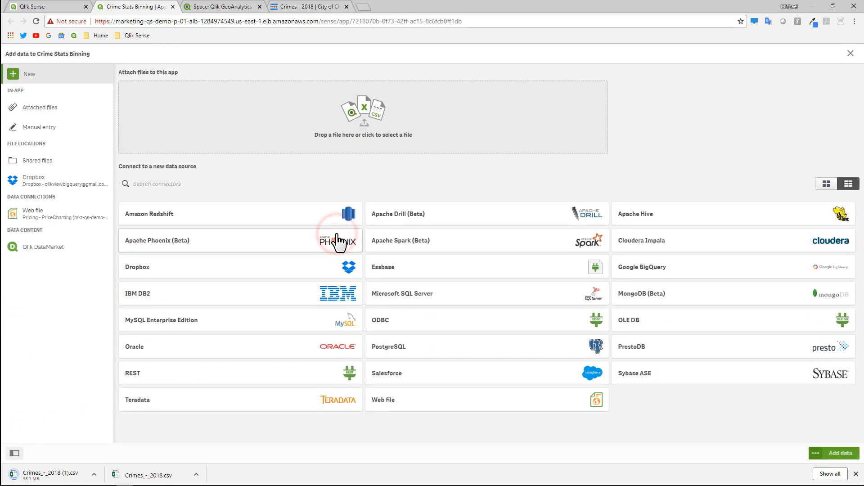
- Add Crimes_-_2018.csv from Shared files as the app's data
click(40, 160)
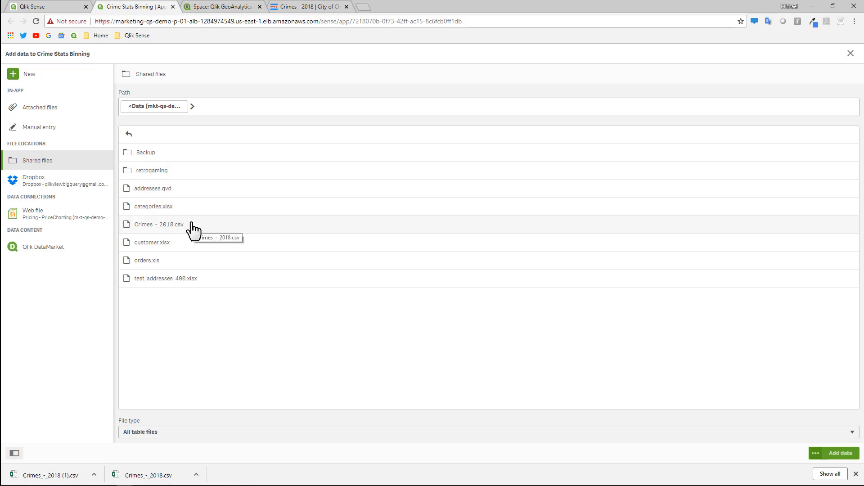
click(158, 225)
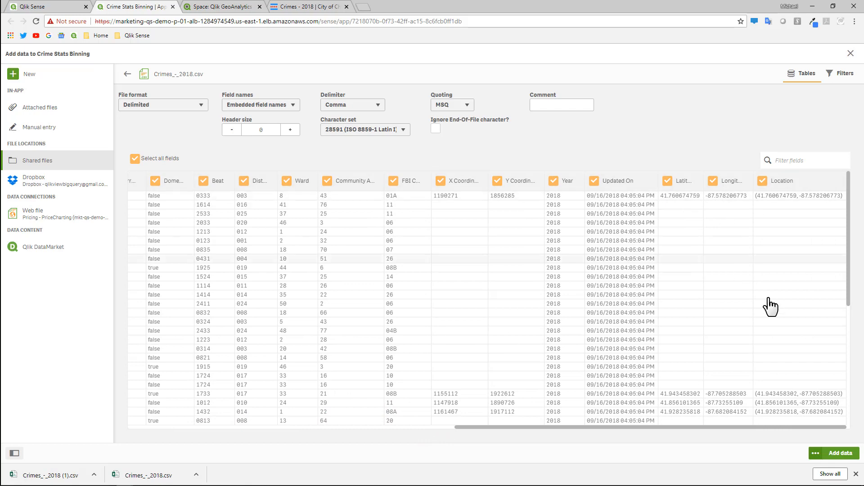
click(840, 453)
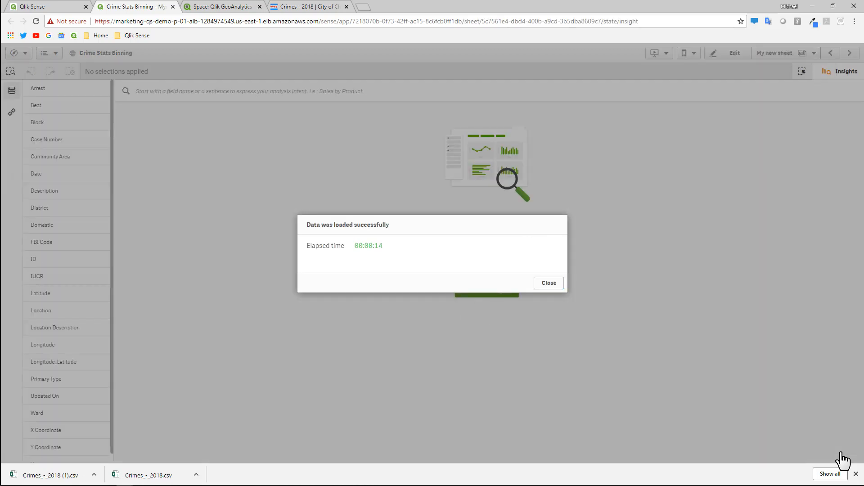
- Dismiss the data-loaded confirmation and start editing My new sheet
click(549, 282)
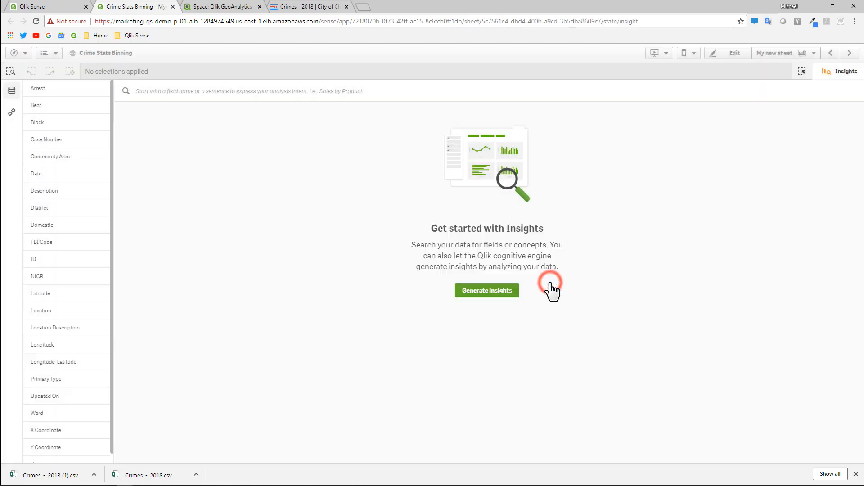
mouse_move(818, 108)
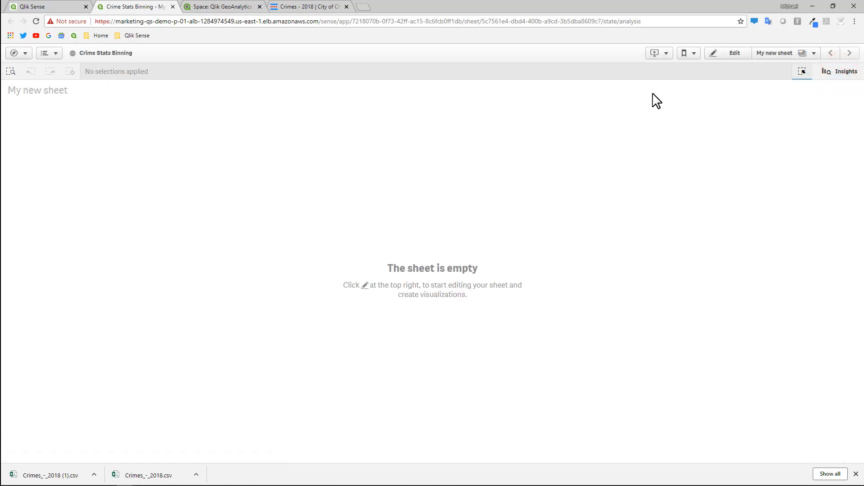
click(735, 54)
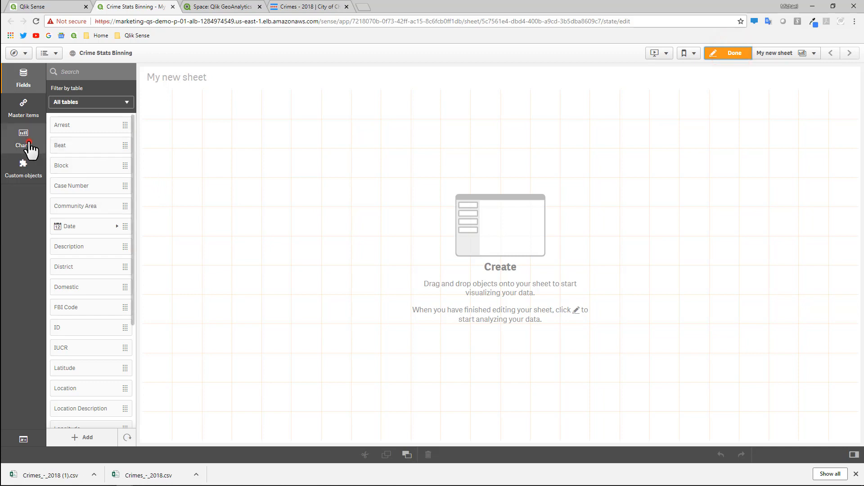
- Add a KPI to the sheet with measure Count(ID), showing 183121 crimes
click(24, 137)
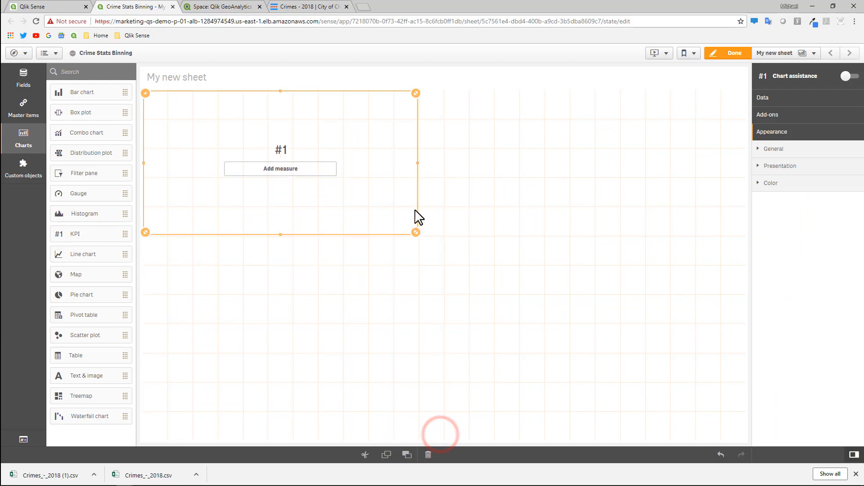
click(24, 76)
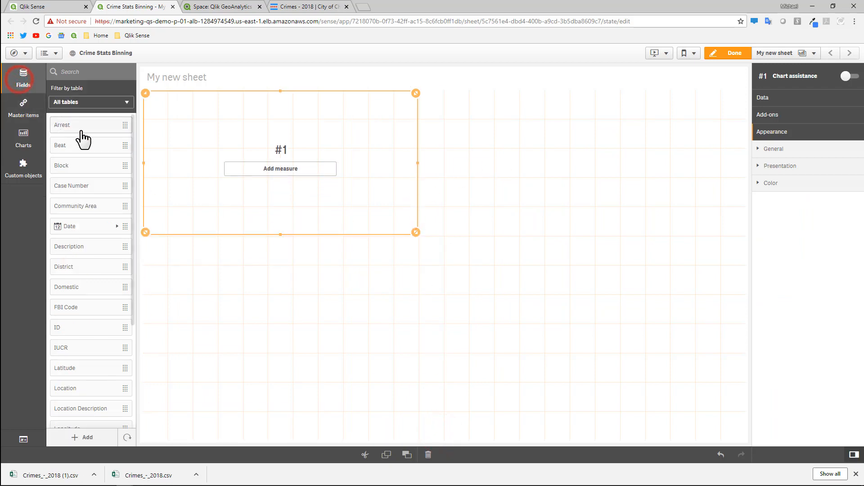
scroll(down, 3)
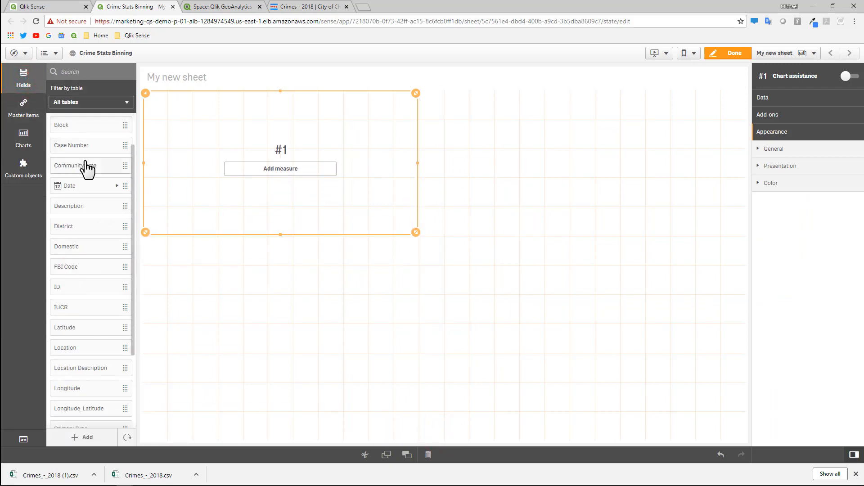
mouse_move(93, 307)
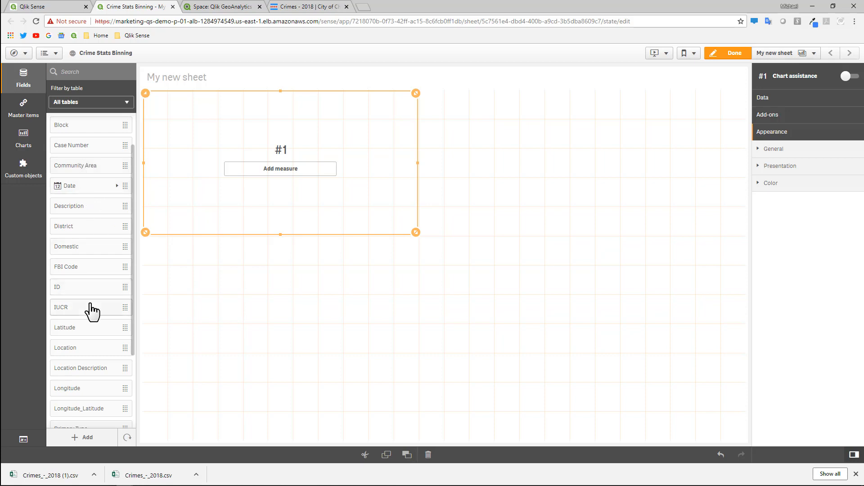
scroll(down, 3)
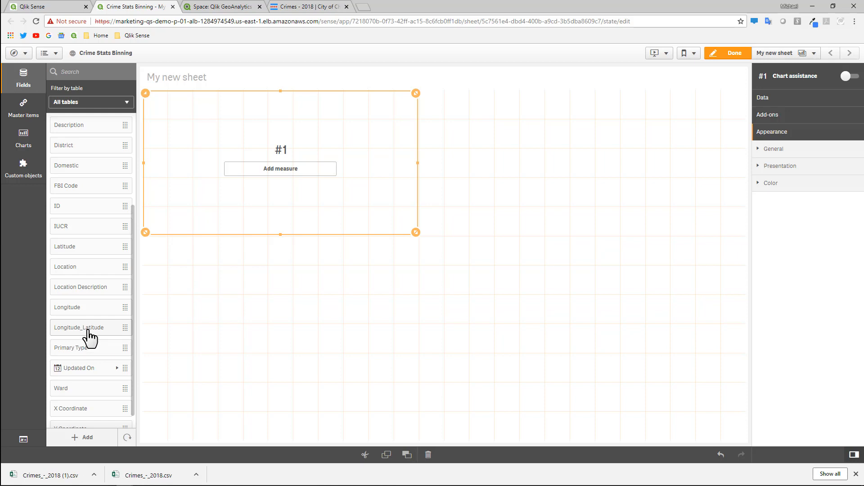
mouse_move(278, 203)
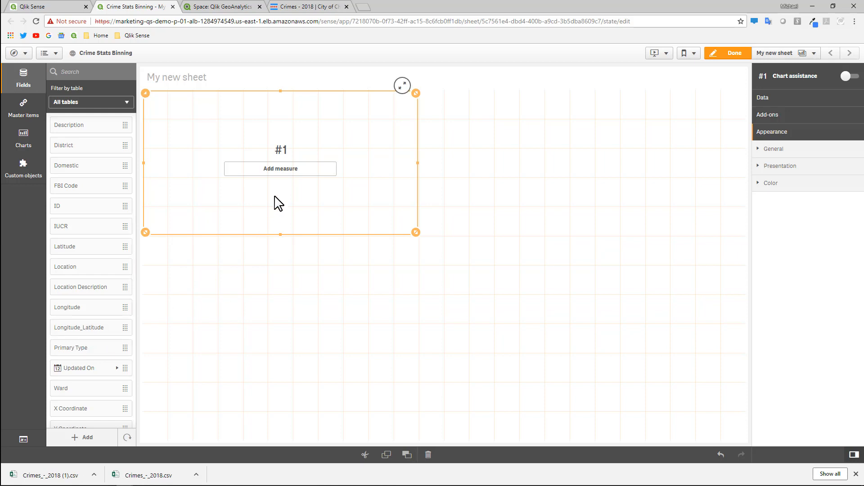
click(280, 168)
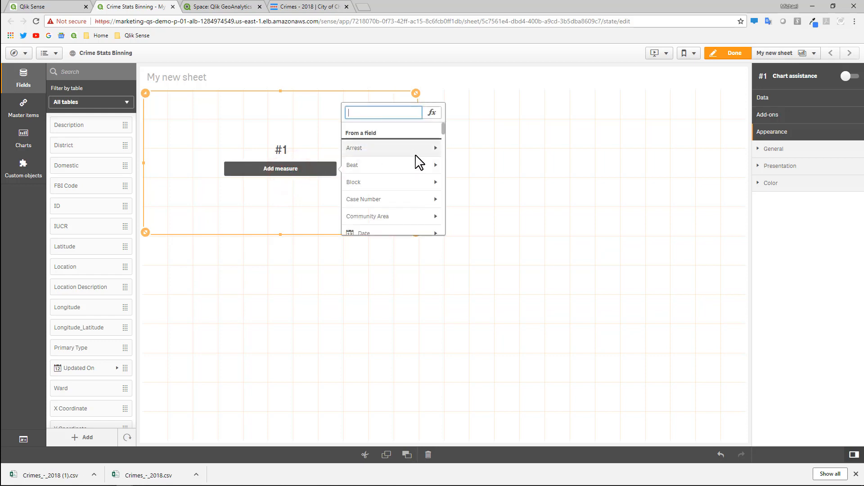
text(id)
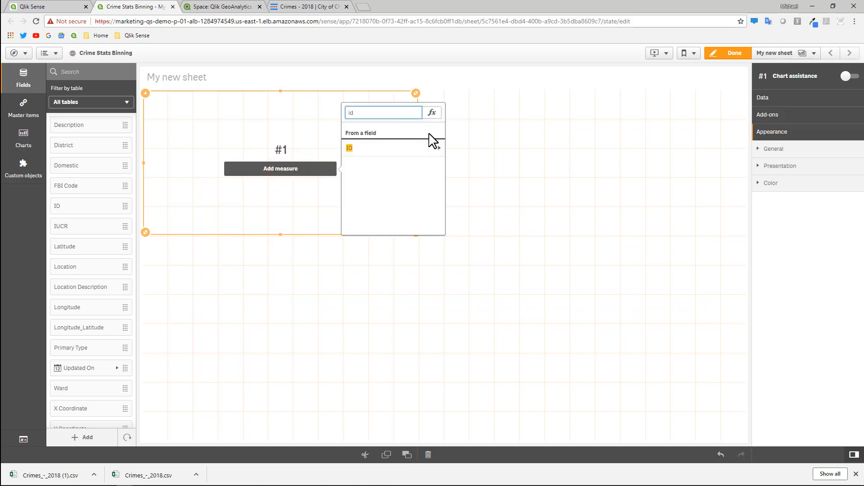
click(349, 148)
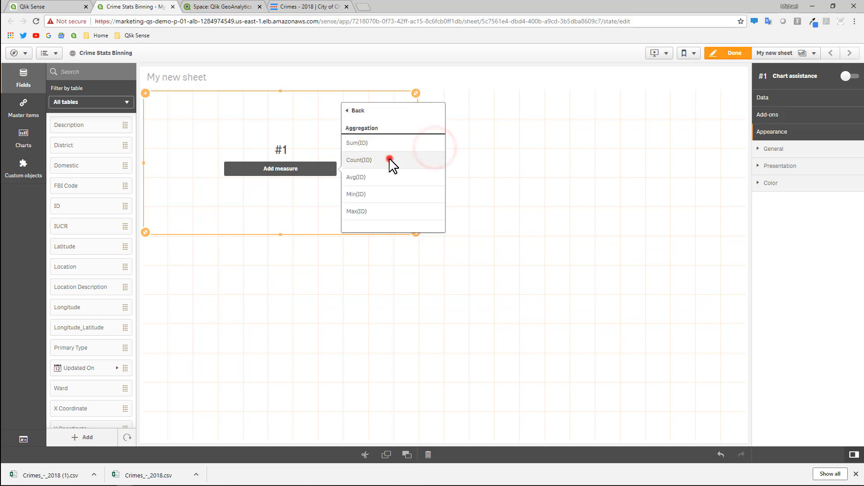
click(360, 160)
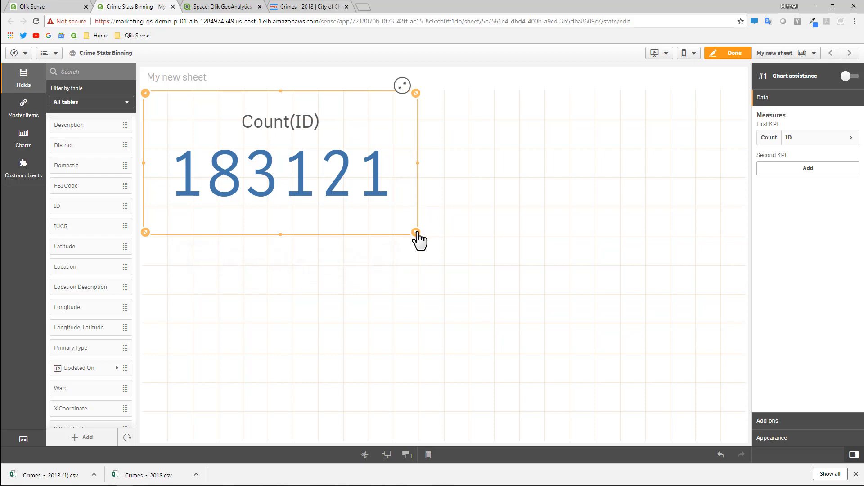
- Shrink the KPI box and add a second measure Count(Longitude_Latitude), 182186
drag(417, 232, 391, 203)
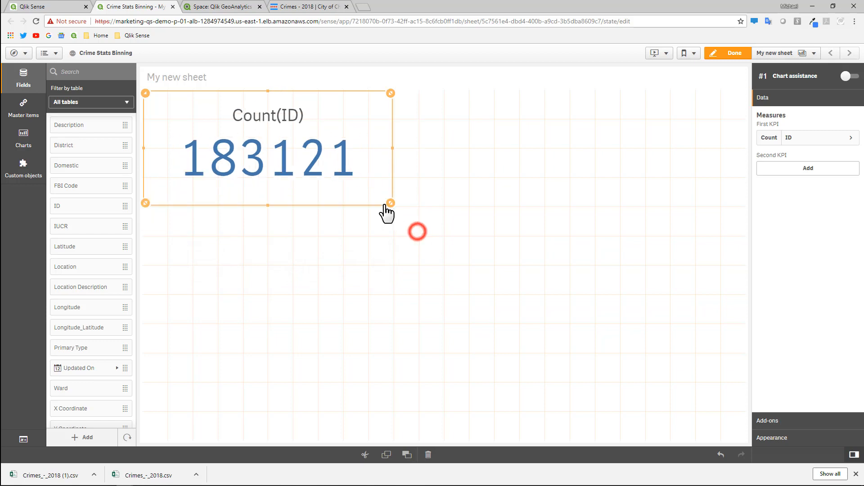
drag(390, 203, 365, 174)
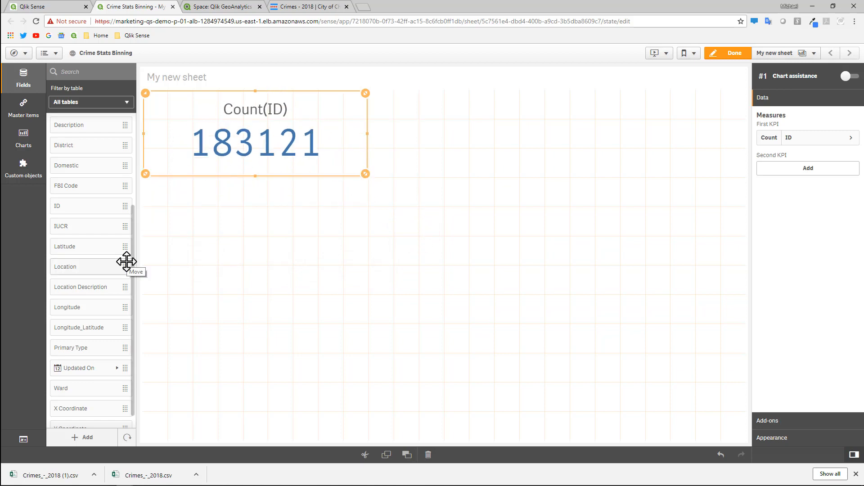
mouse_move(88, 327)
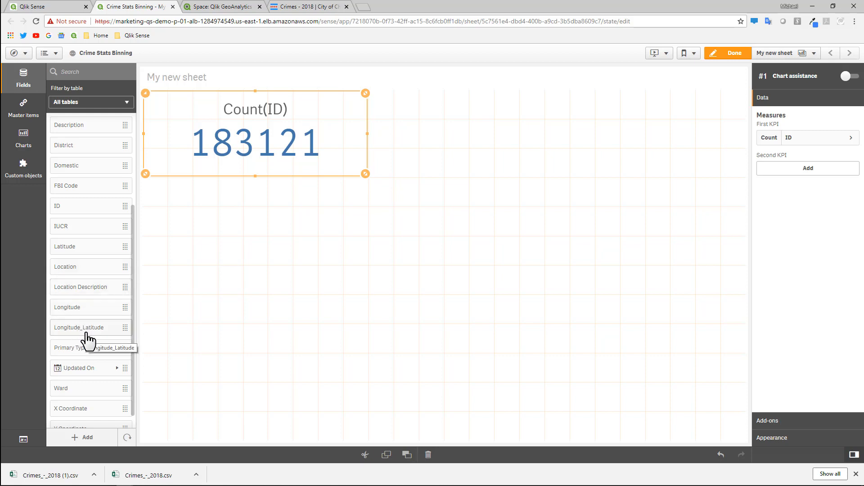
drag(80, 327, 235, 114)
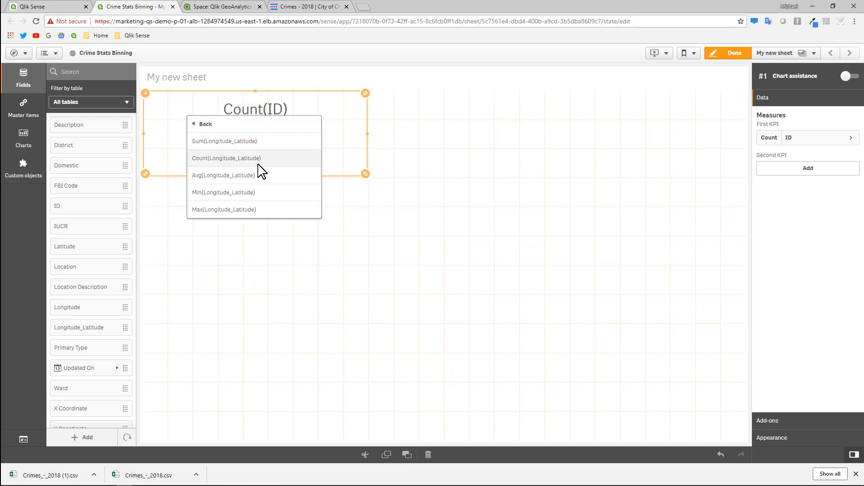
click(226, 158)
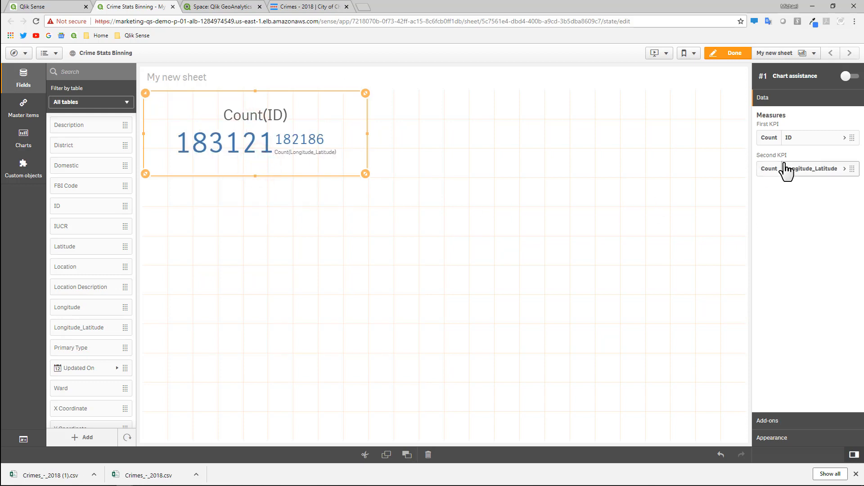
- Bring up the full expression editor for the second measure
click(805, 169)
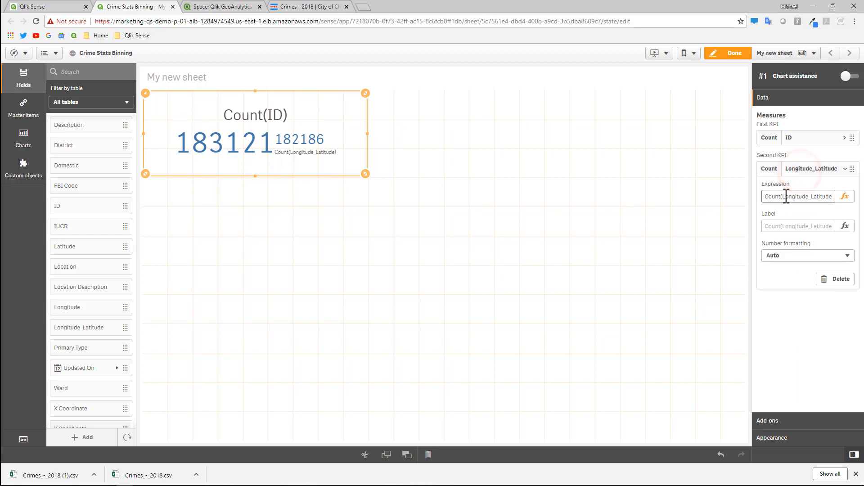
click(845, 197)
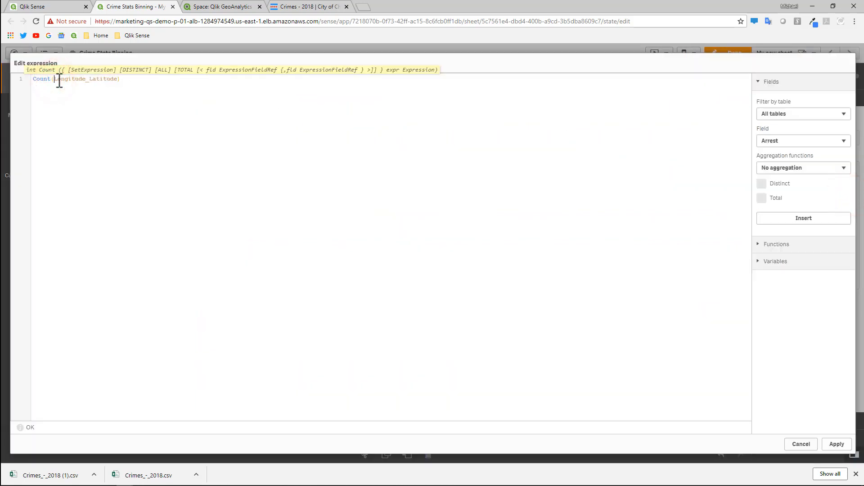
- Change the expression to Count(Distinct Longitude_Latitude) and apply it, giving 96774
text(Distinct)
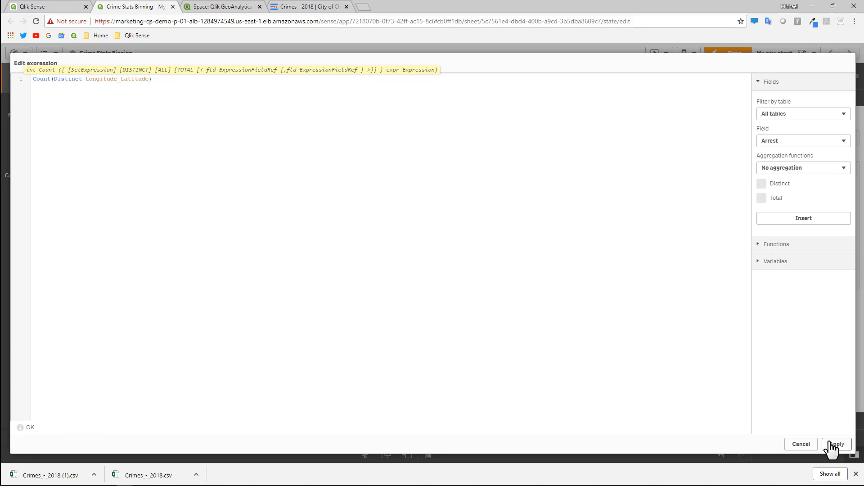
click(836, 444)
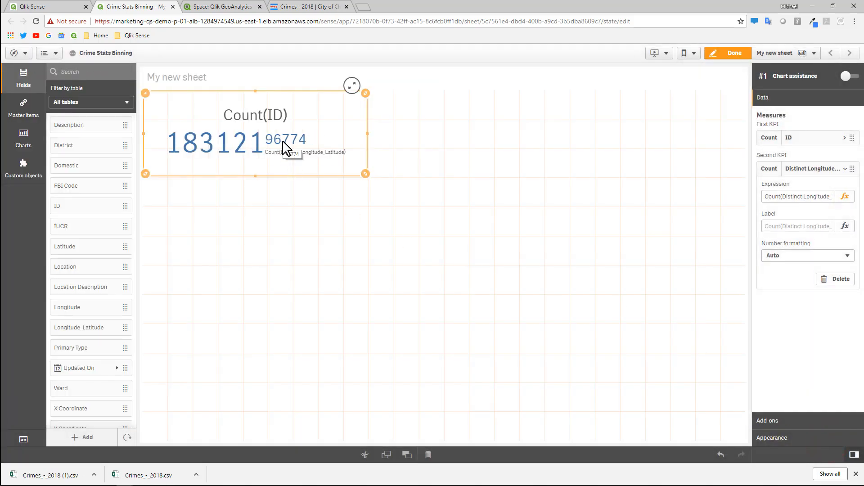
mouse_move(204, 175)
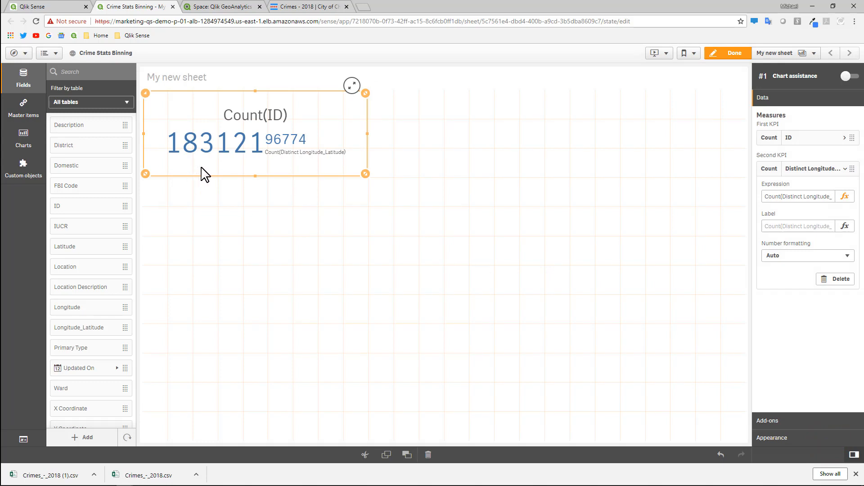
mouse_move(217, 176)
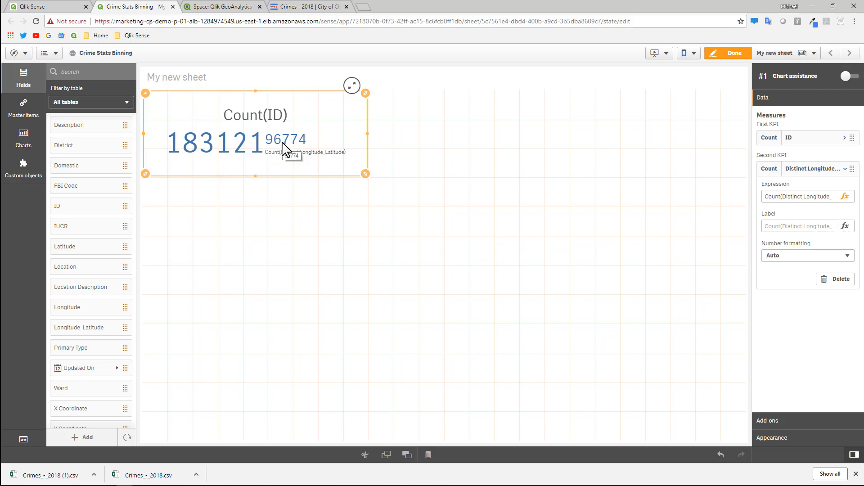
mouse_move(350, 176)
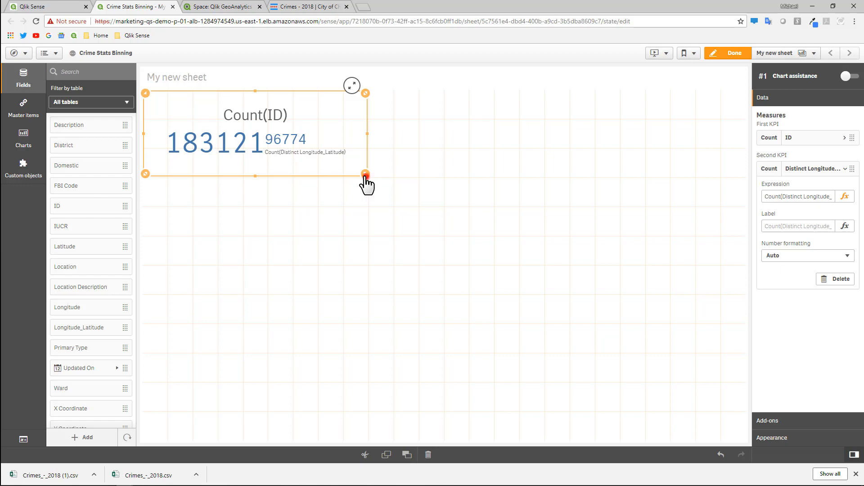
- Narrow the KPI tile showing 183121 crimes and 96774 distinct locations
drag(366, 173, 315, 174)
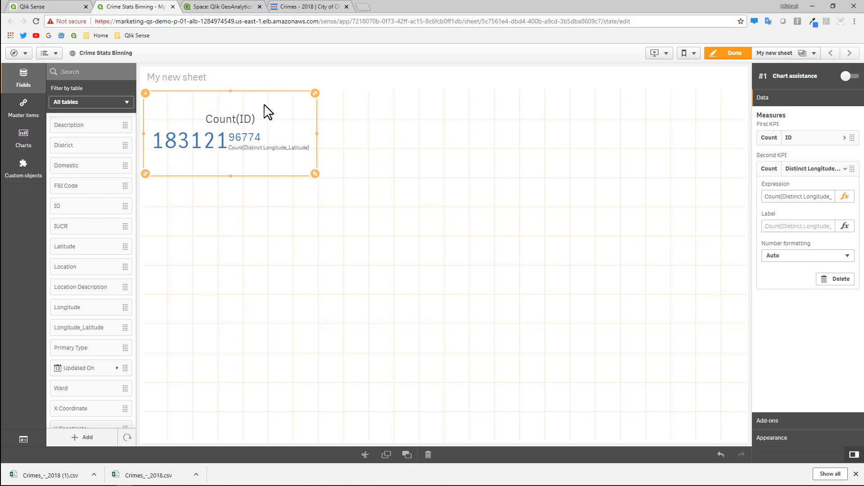
mouse_move(441, 197)
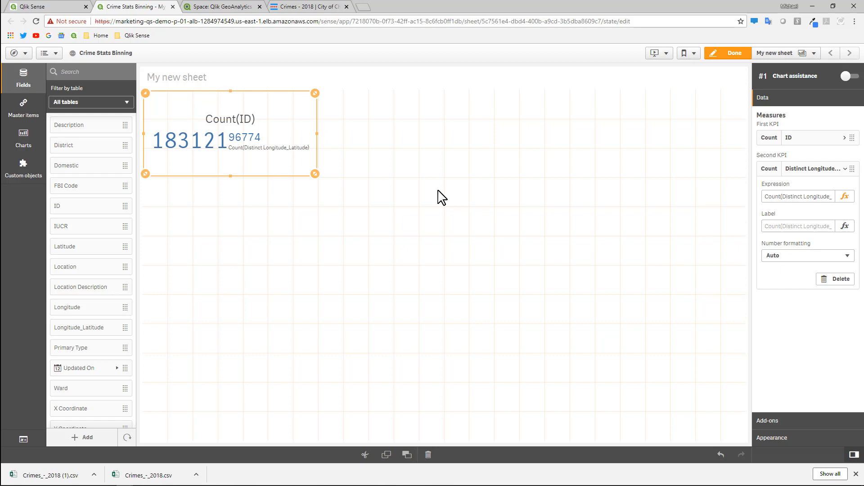
mouse_move(418, 196)
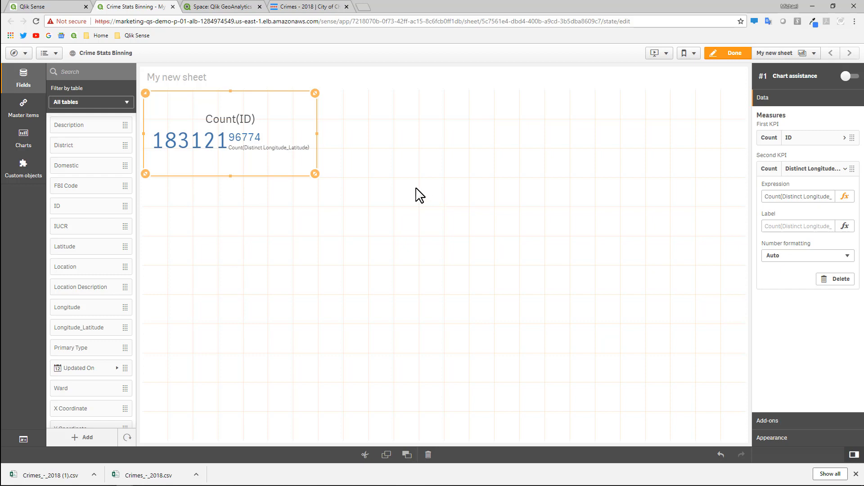
mouse_move(345, 222)
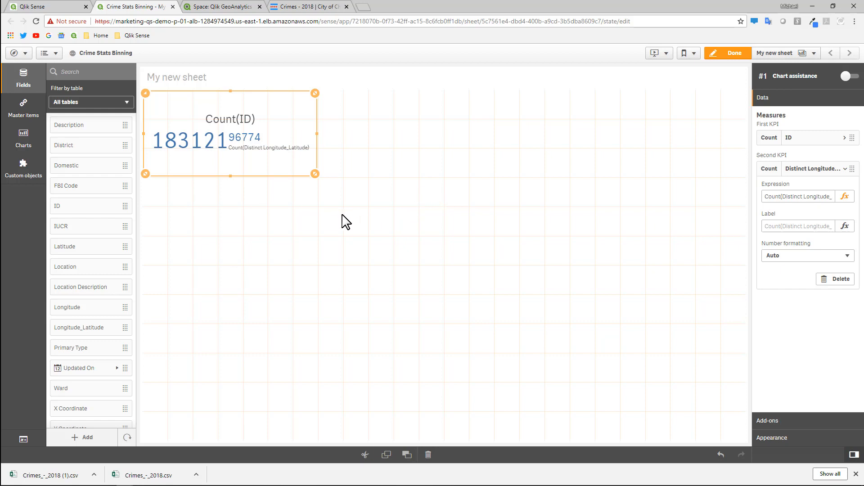
click(288, 166)
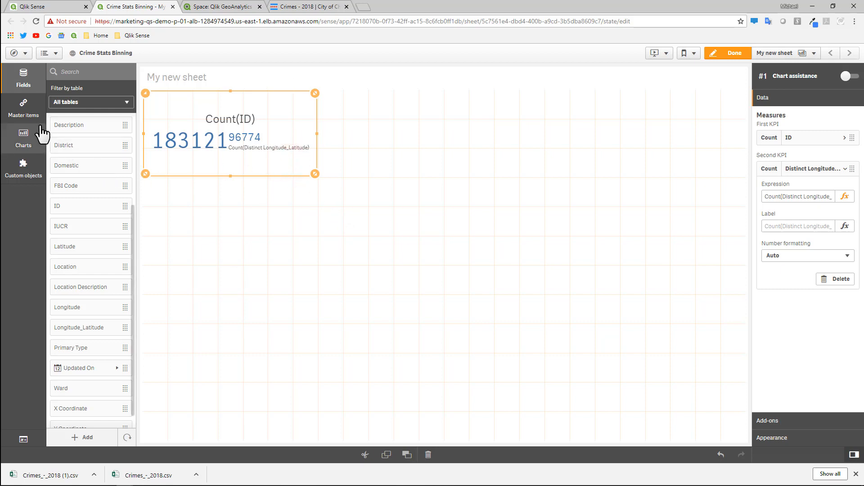
- Add a bar chart with dimension Primary Type and measure Count(ID)
click(24, 137)
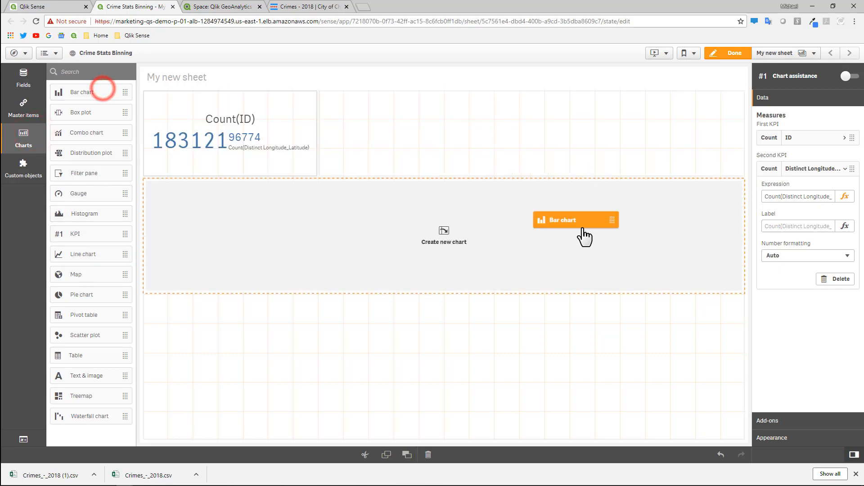
click(576, 220)
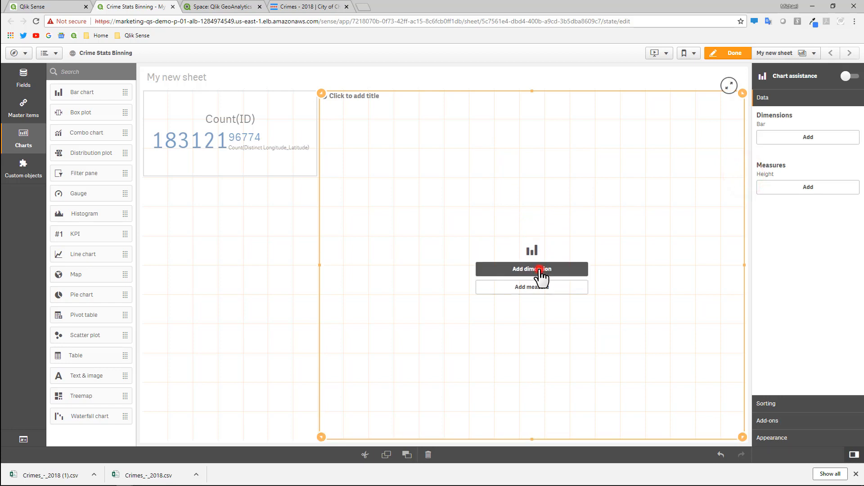
text(pri)
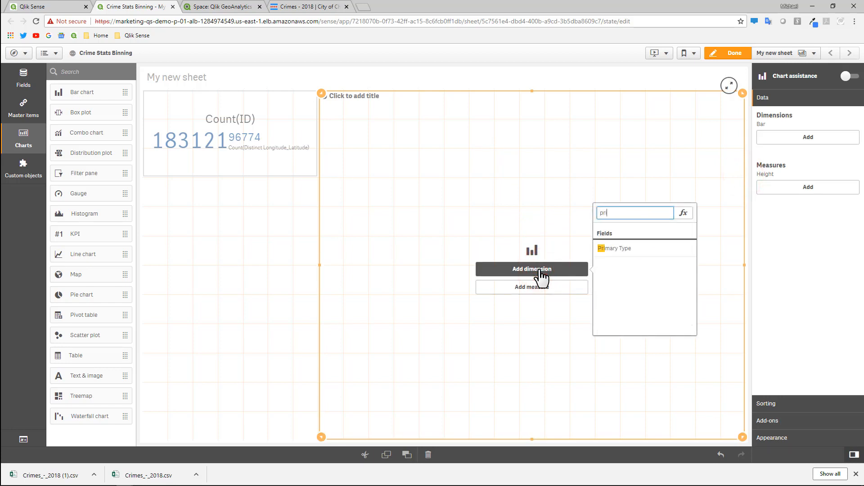
click(613, 248)
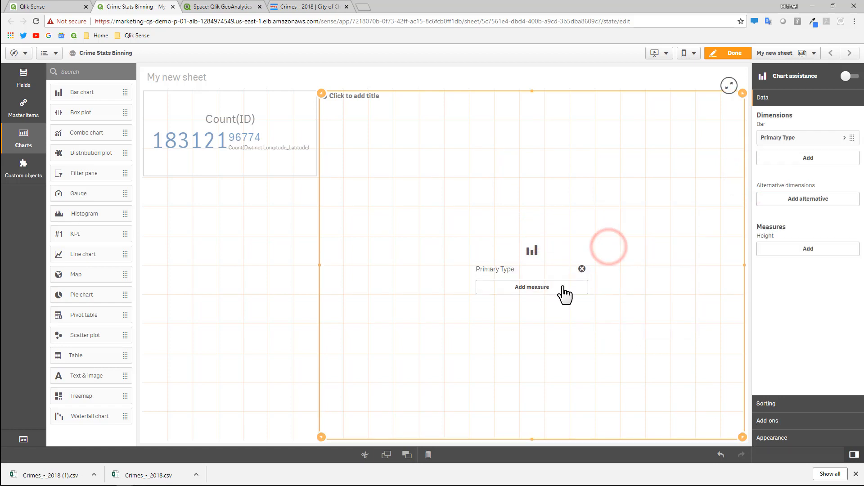
click(531, 286)
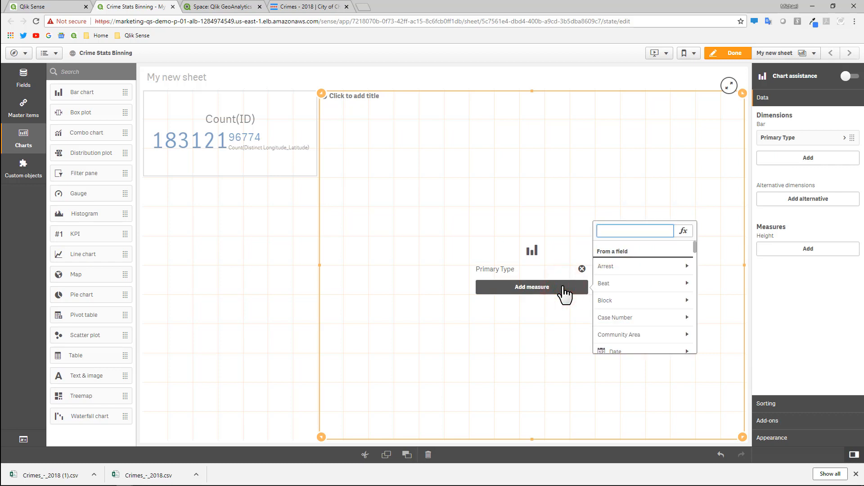
text(c)
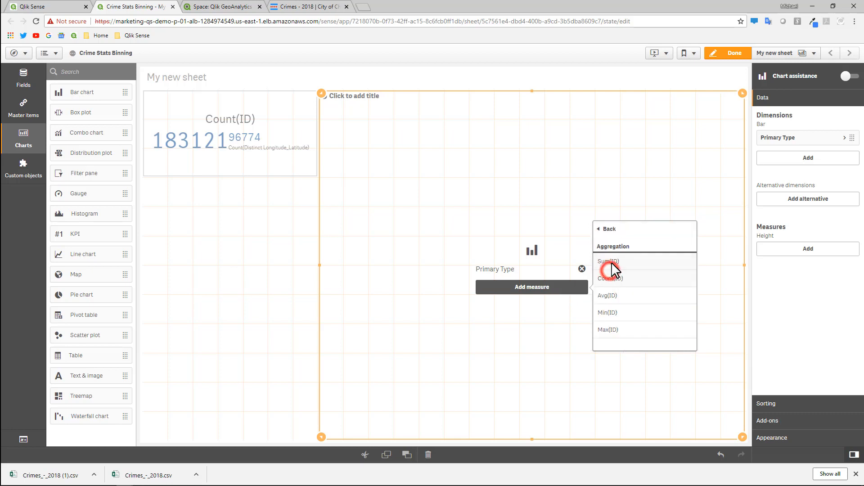
click(609, 278)
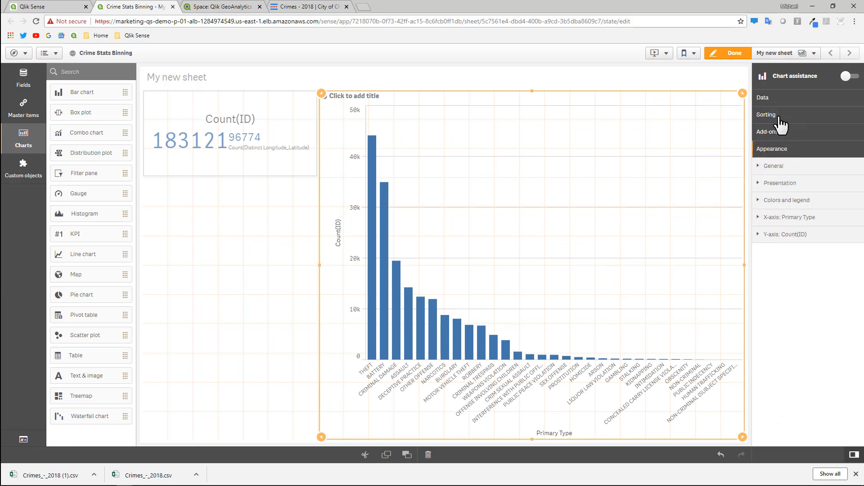
- Make the bars horizontal and widen the chart toward the right side
click(780, 182)
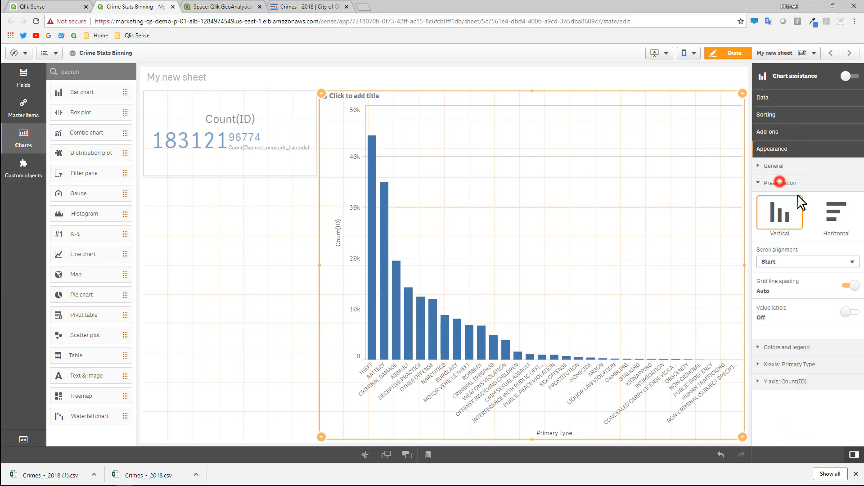
click(836, 213)
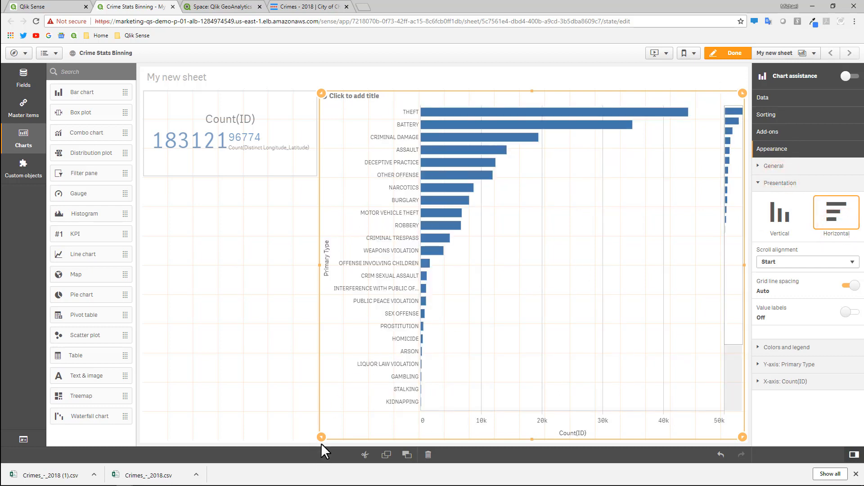
drag(321, 438, 497, 438)
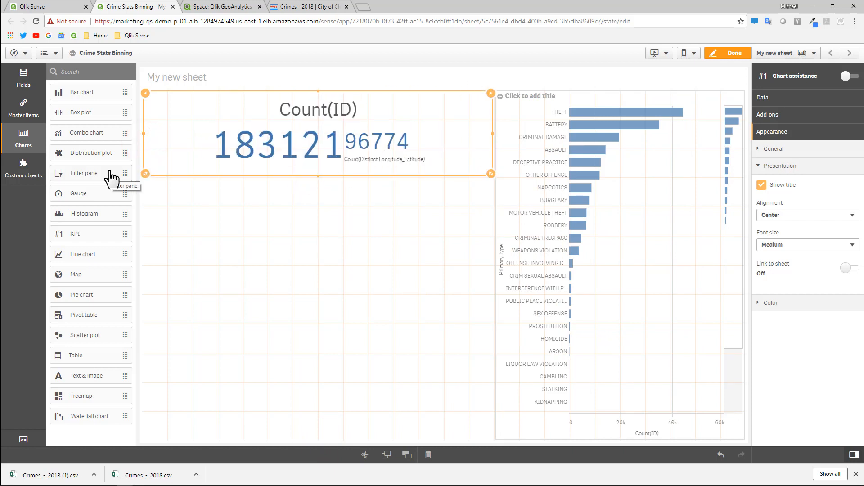
- Place a GeoAnalytics map from Custom objects below the KPI
click(23, 167)
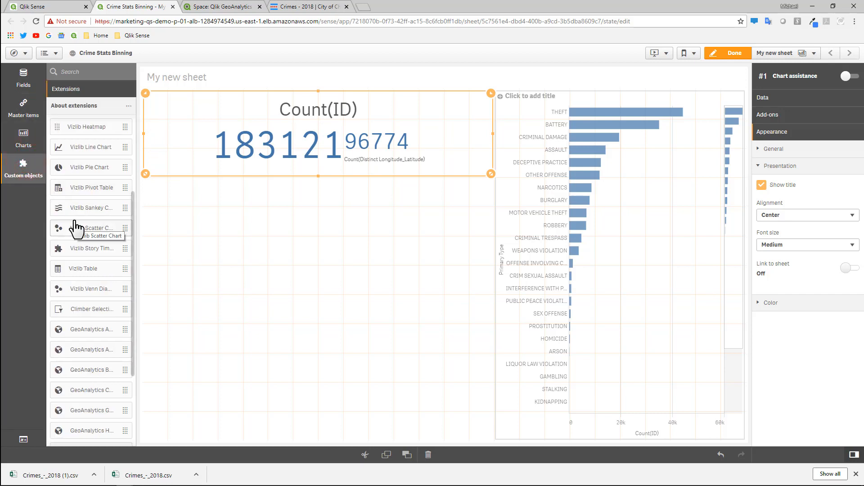
mouse_move(98, 248)
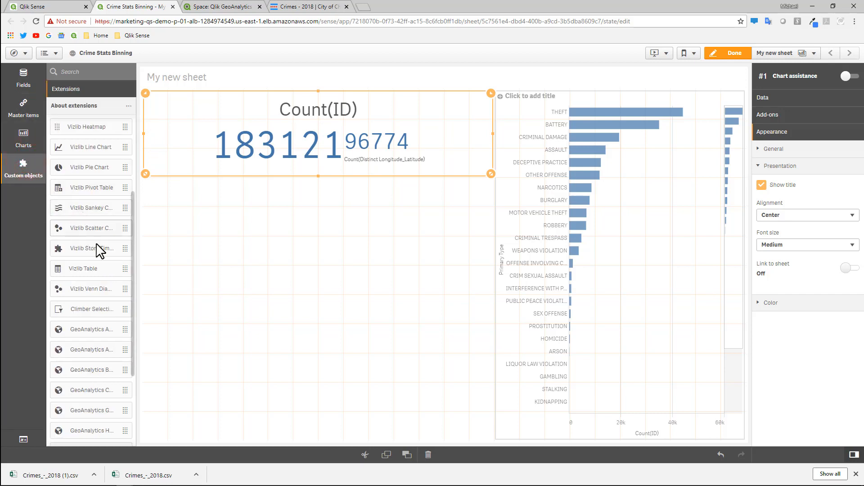
scroll(down, 3)
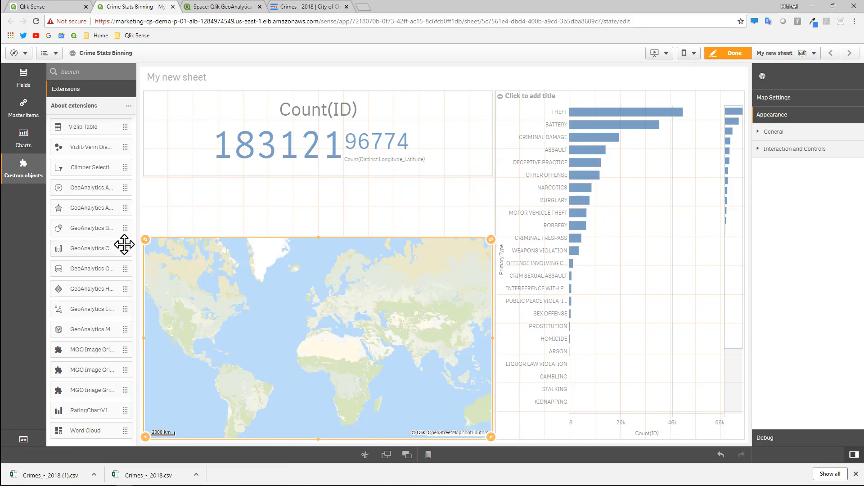
drag(88, 228, 222, 211)
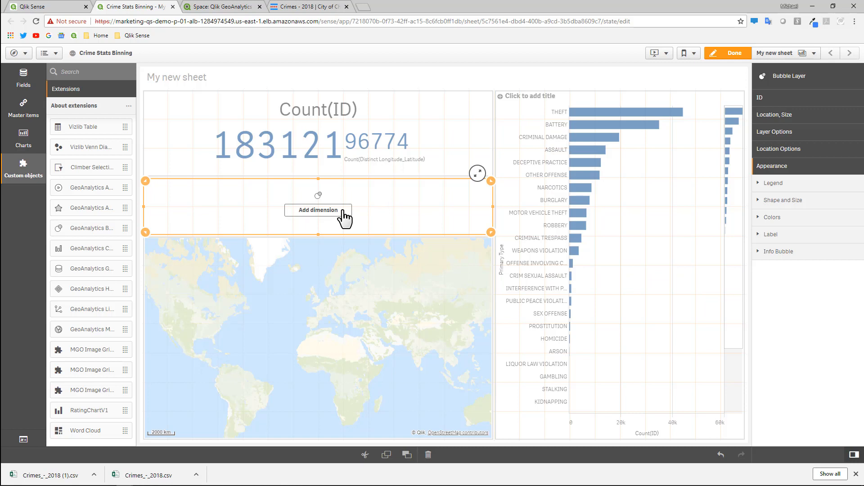
- Give the bubble layer ID as its dimension and Longitude_Latitude as its location field
click(317, 210)
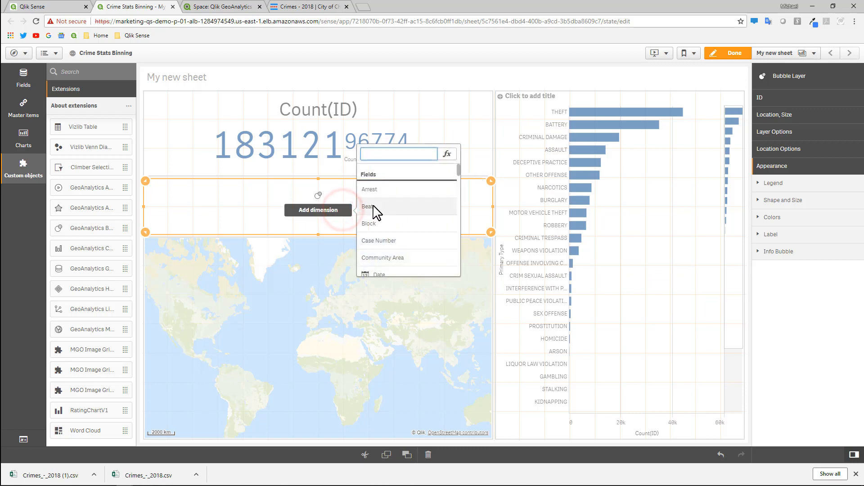
scroll(down, 3)
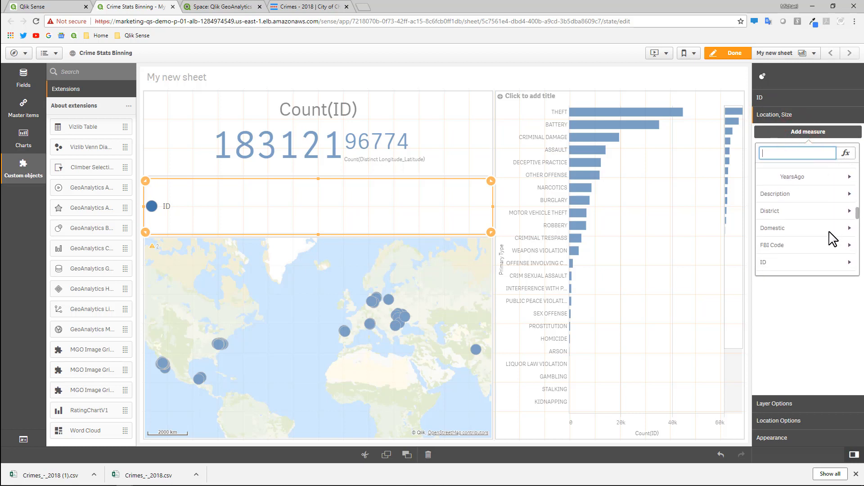
scroll(down, 3)
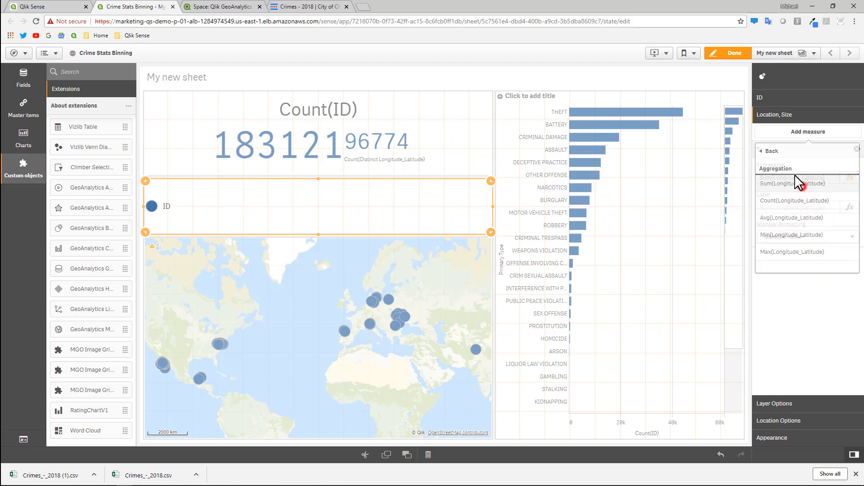
click(792, 183)
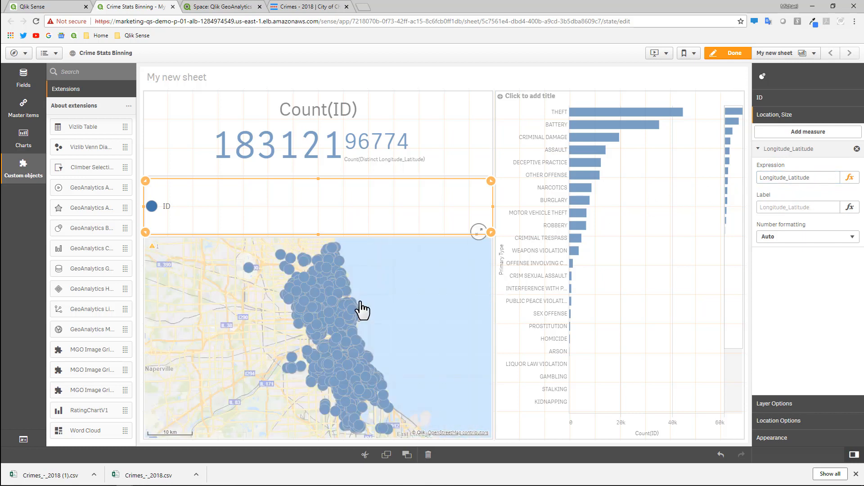
mouse_move(313, 353)
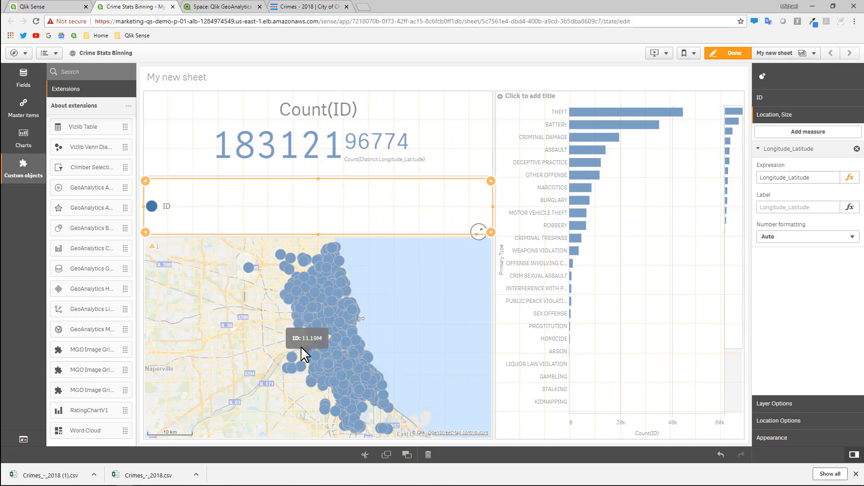
mouse_move(319, 325)
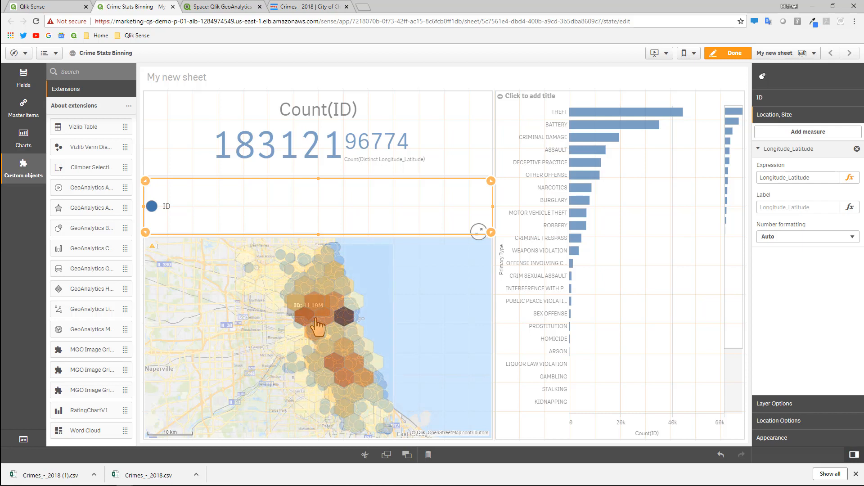
- Leave edit mode and hover a map point to read its crime count tooltip
click(731, 54)
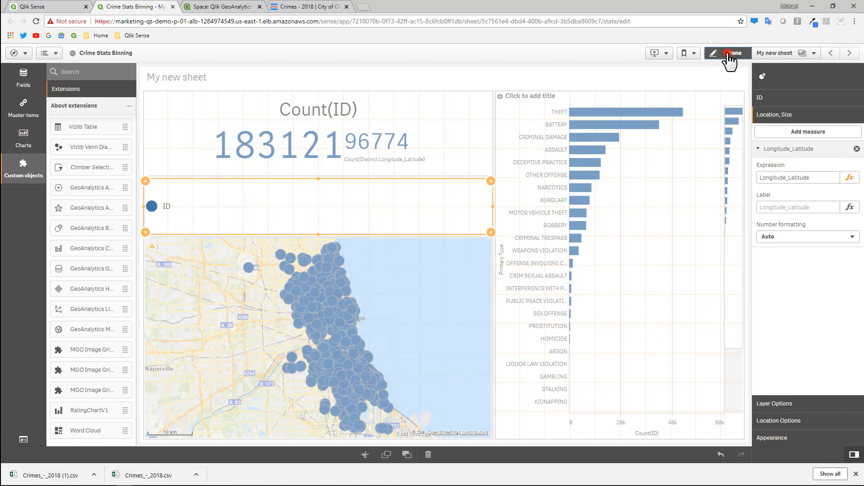
click(728, 53)
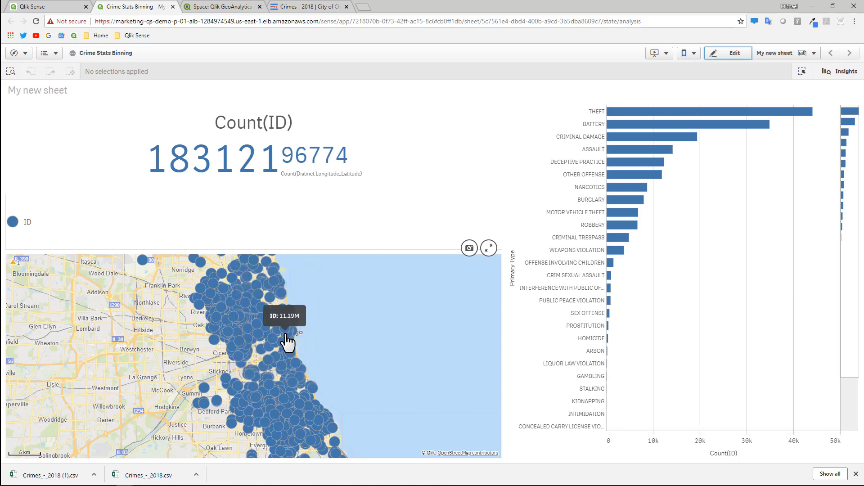
click(487, 247)
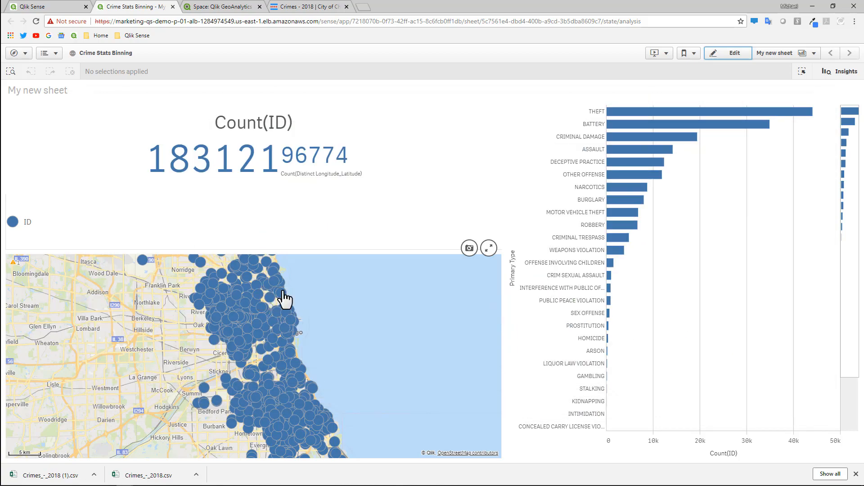
- Switch My new sheet back into edit mode
click(728, 54)
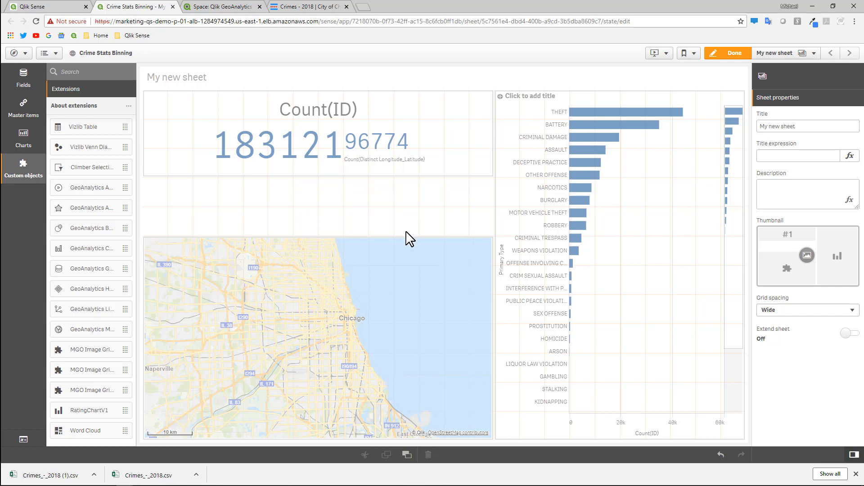
mouse_move(386, 208)
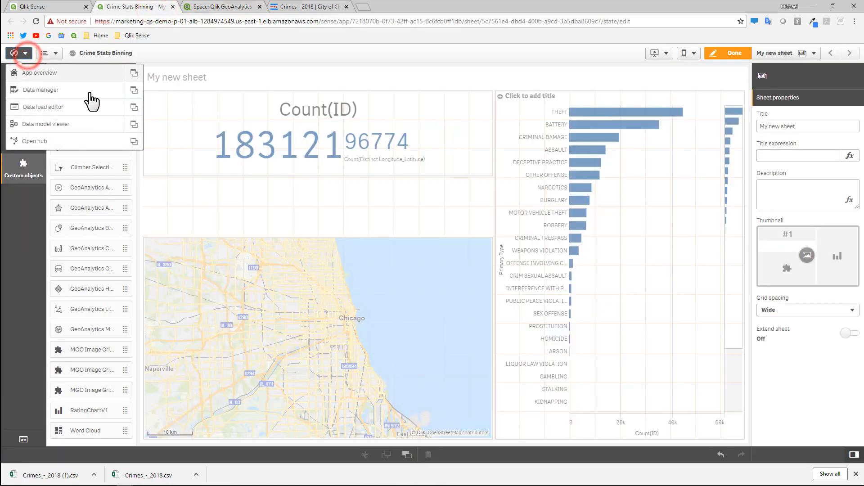
- Go to the data load editor and unlock the auto-generated script section
click(43, 107)
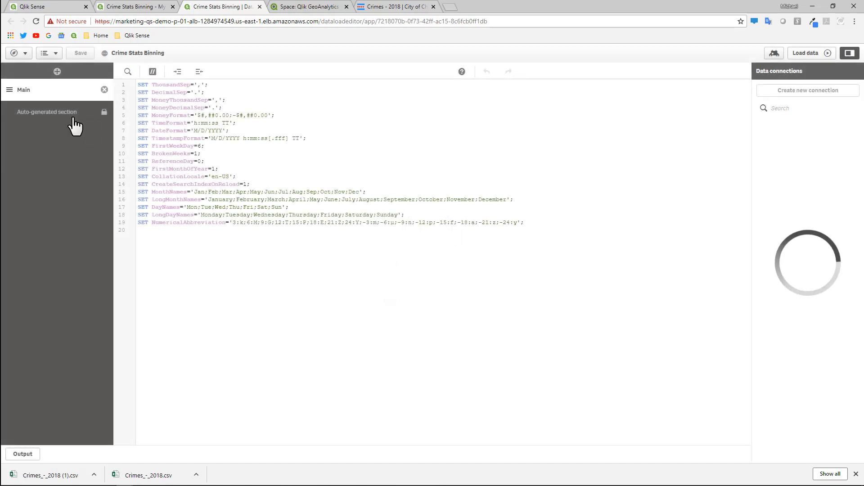
click(46, 111)
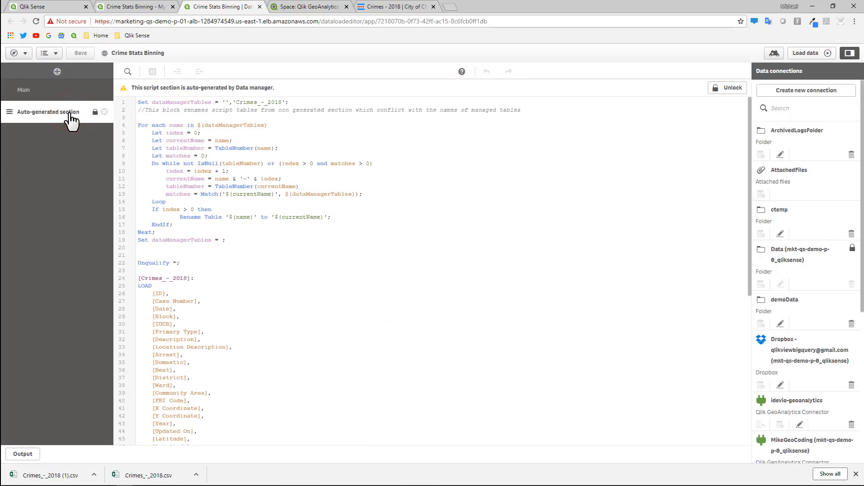
mouse_move(355, 183)
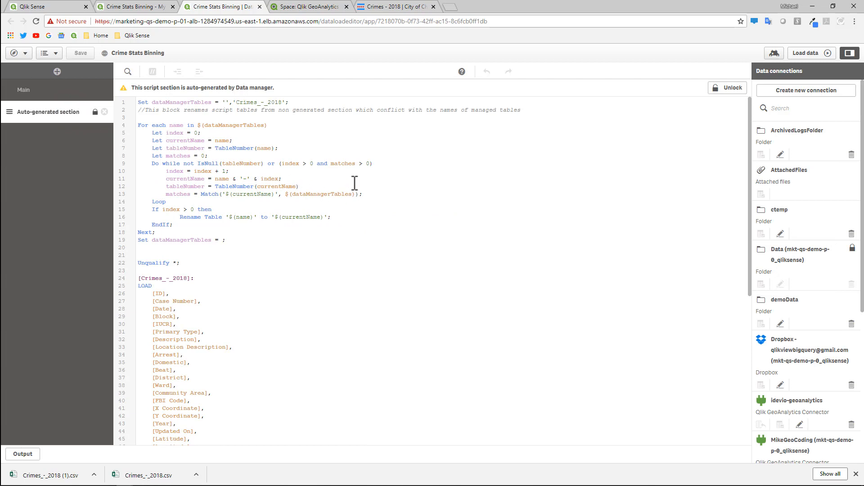
mouse_move(728, 88)
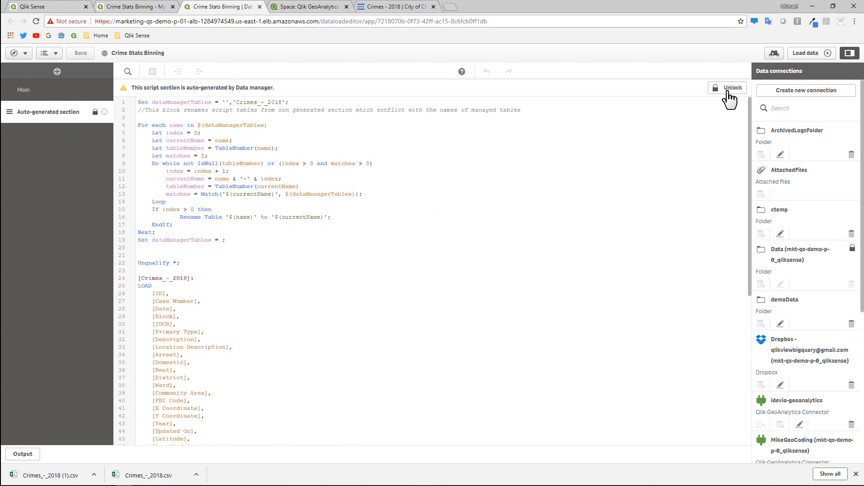
click(727, 88)
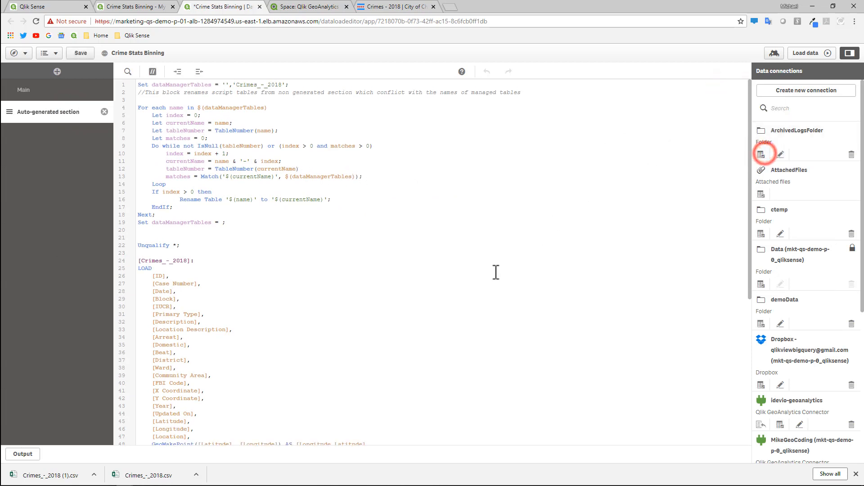
- Select the Crimes_-_2018 table name in the auto-generated script
scroll(down, 3)
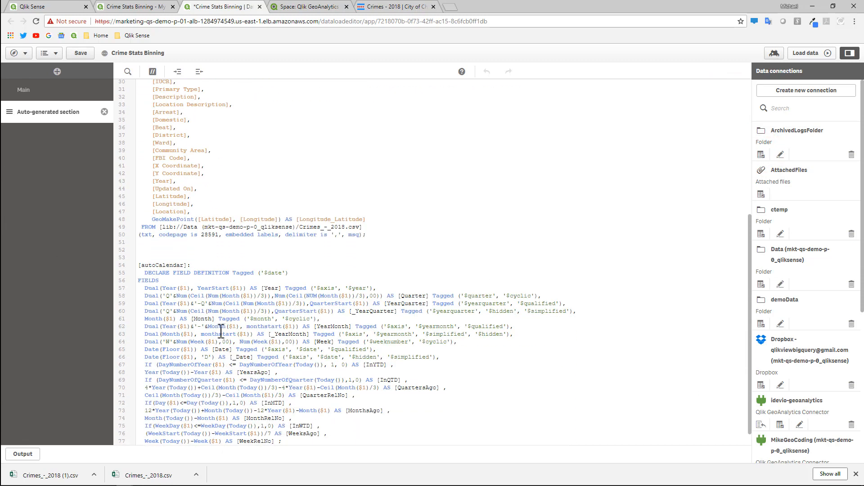
scroll(up, 3)
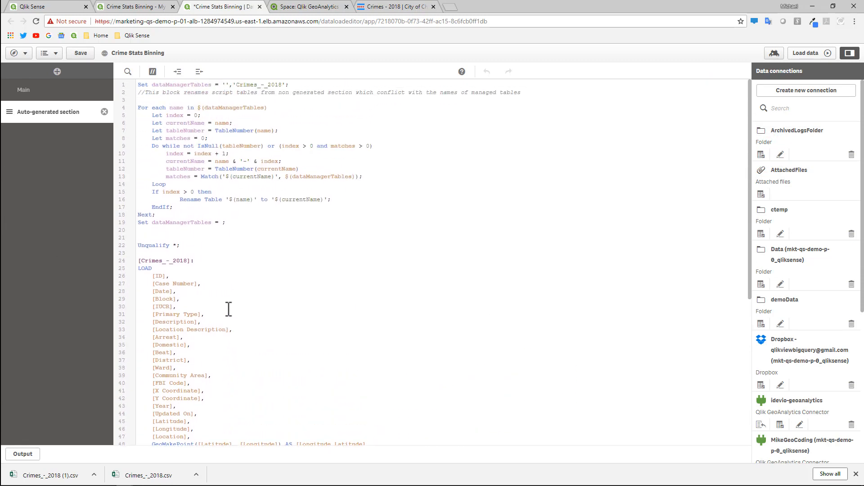
click(142, 260)
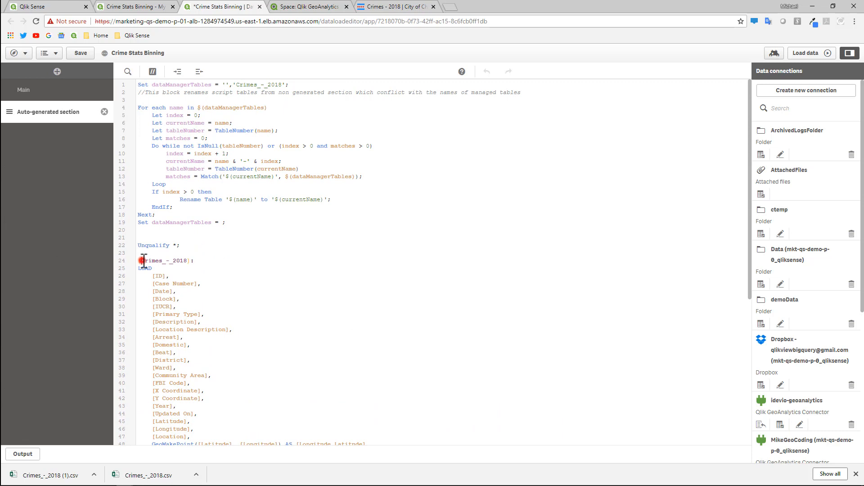
double_click(163, 260)
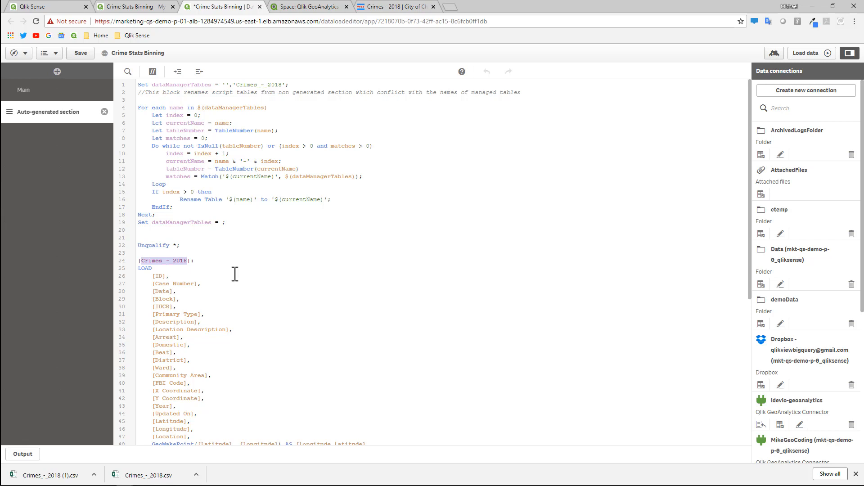
mouse_move(245, 280)
text(B)
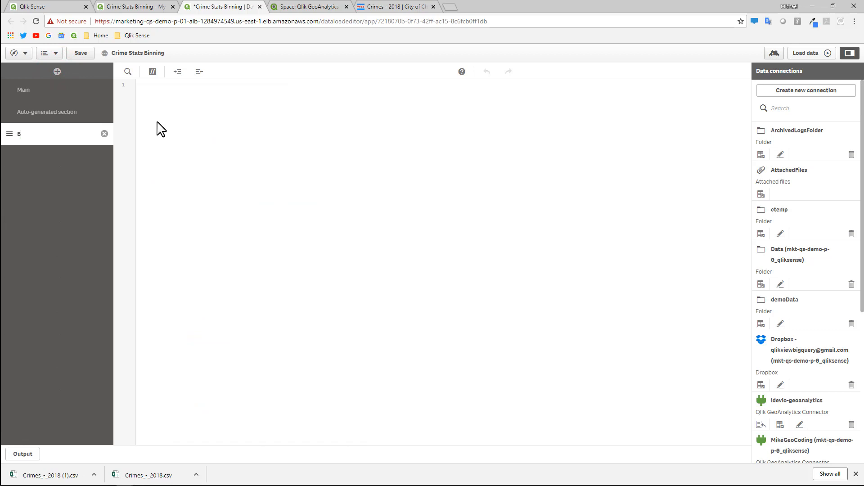
- Name the new script section Binning and start creating a new data connection
text(inning)
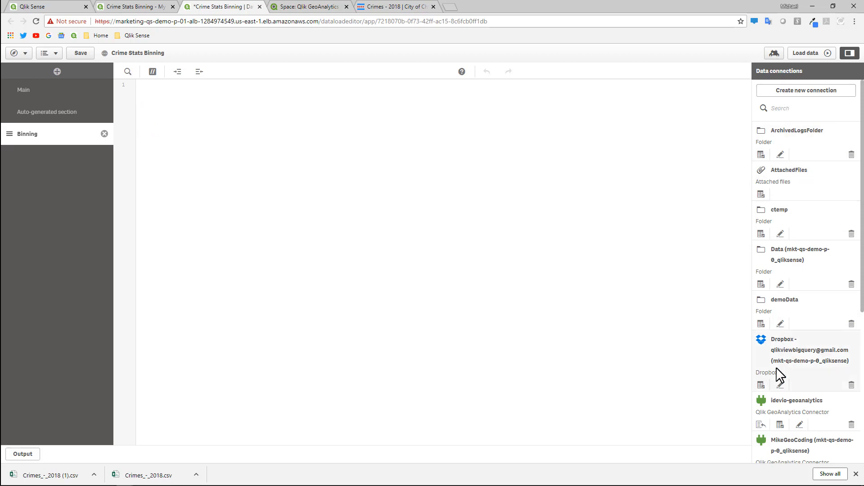
click(805, 90)
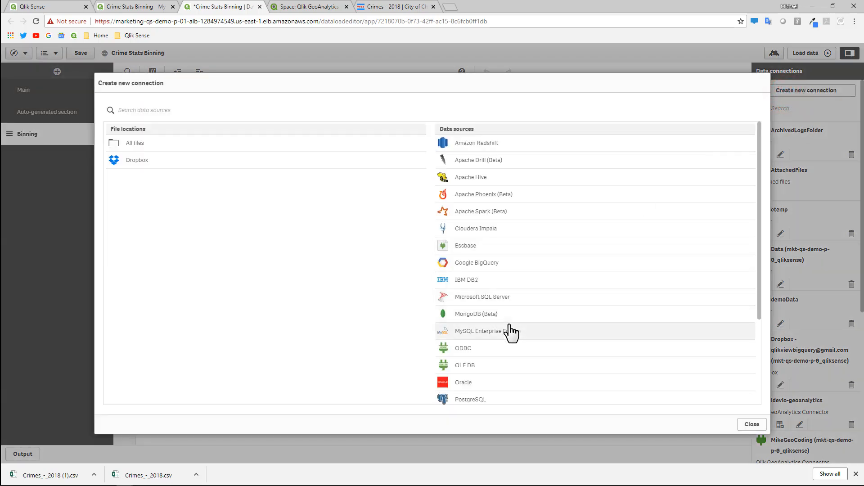
scroll(down, 3)
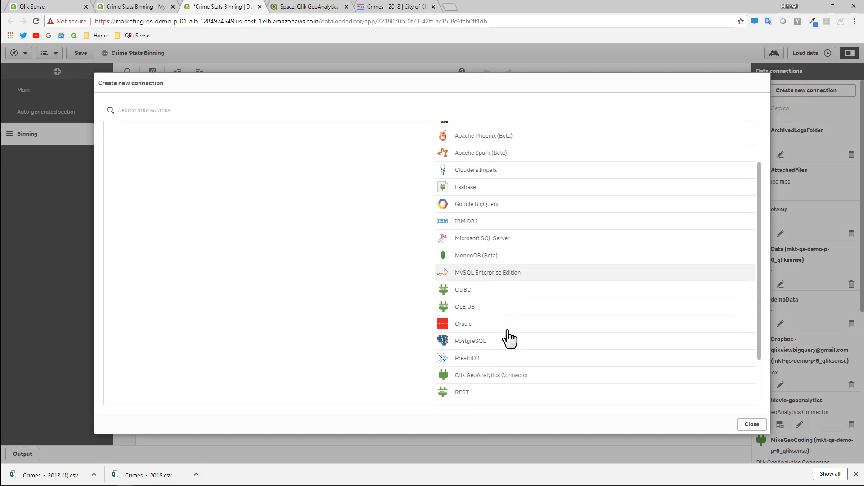
click(505, 375)
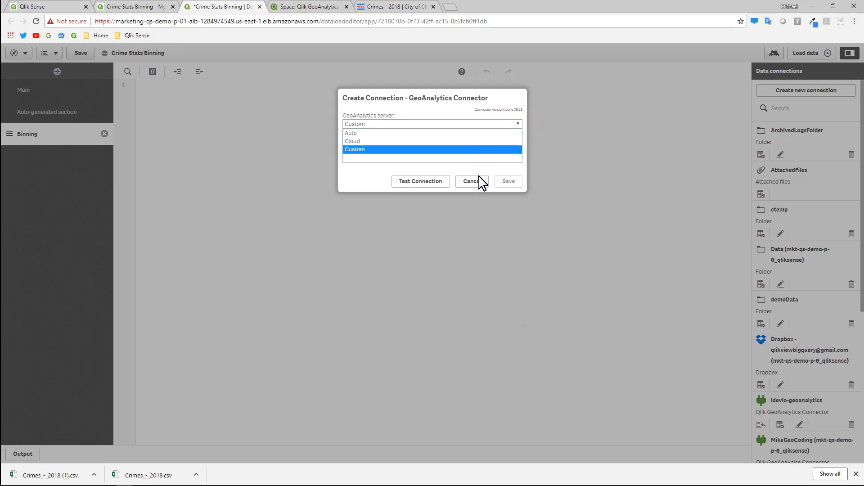
click(470, 181)
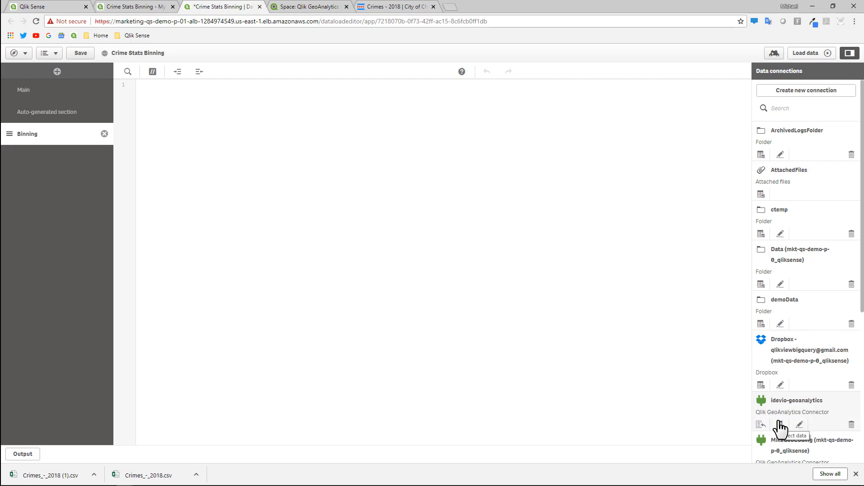
- Select data from the GeoAnalytics connection and choose the Binning operation
click(761, 424)
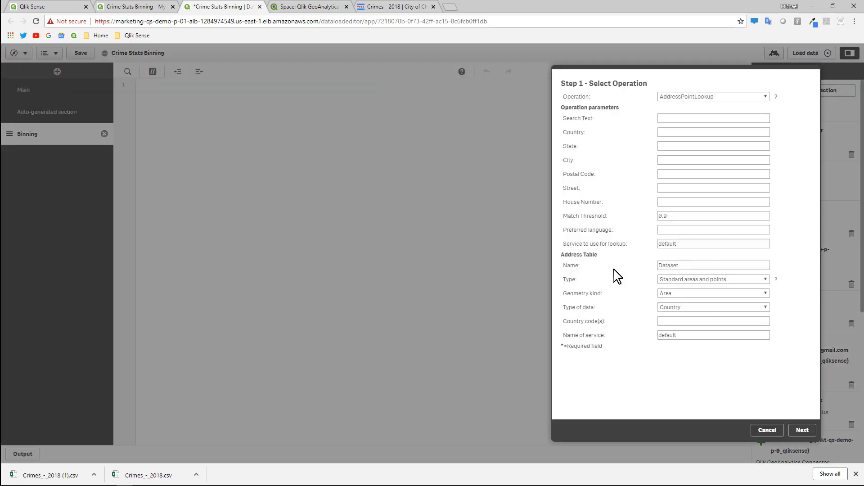
click(713, 96)
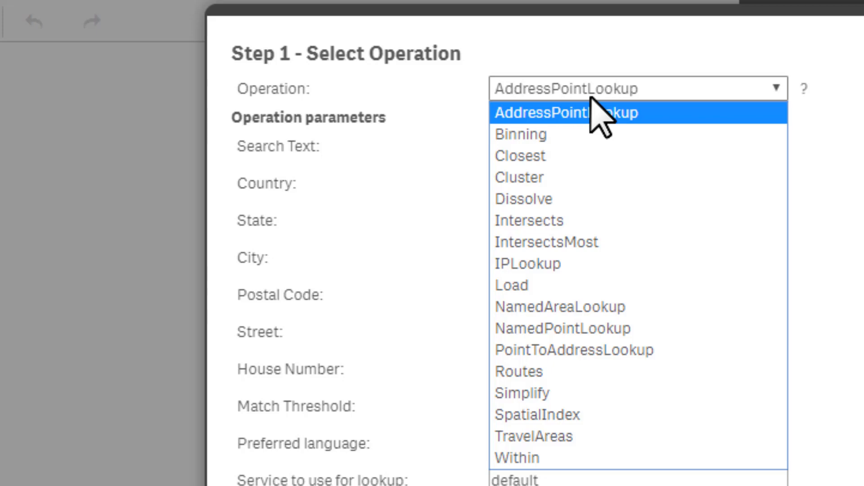
click(519, 134)
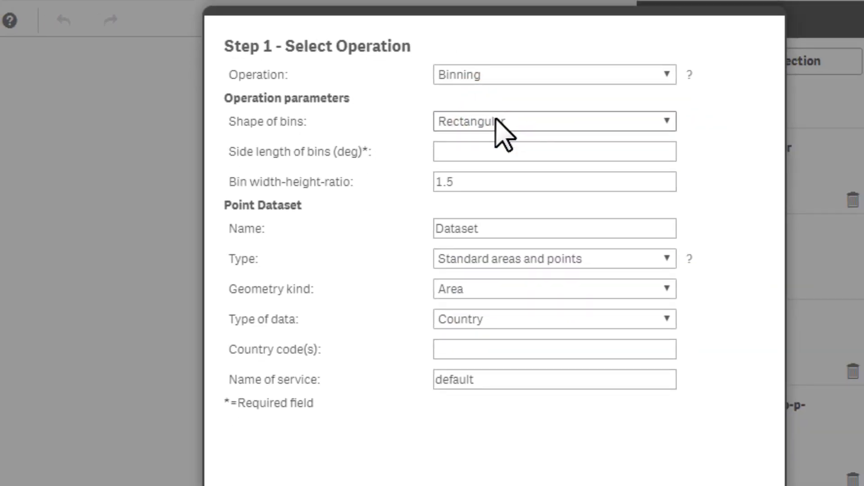
- Set the bin shape to Hexagonal with a side length of .03
click(554, 121)
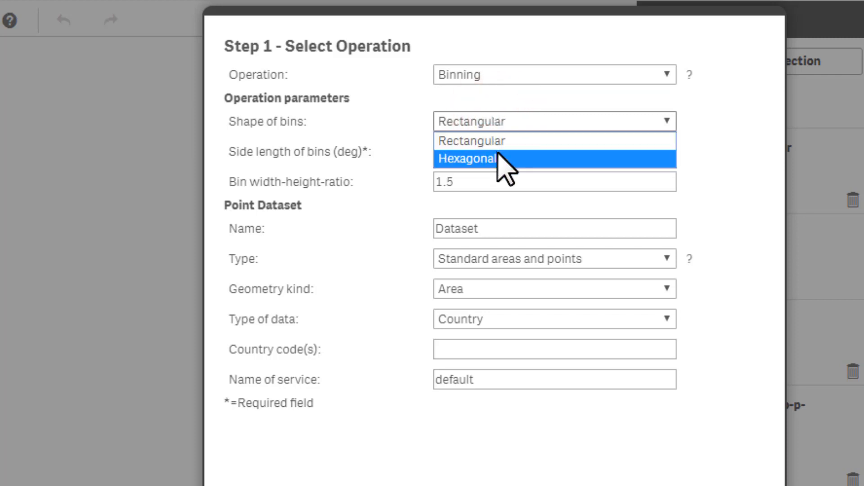
click(467, 158)
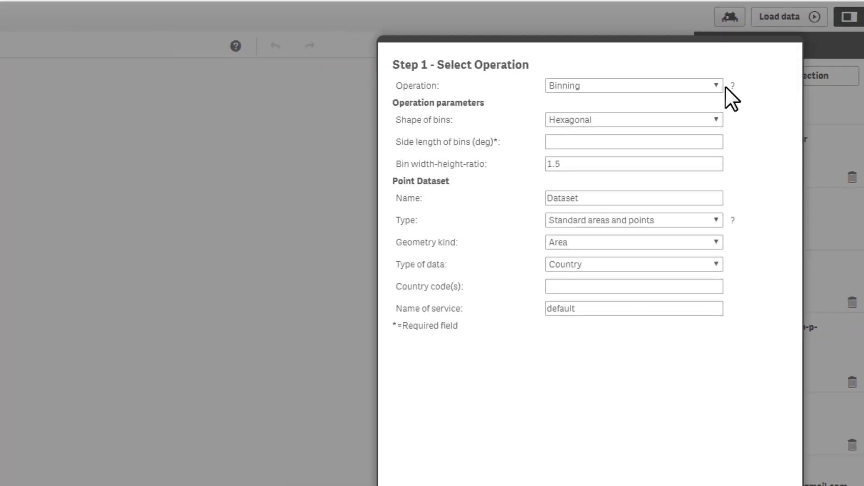
click(733, 86)
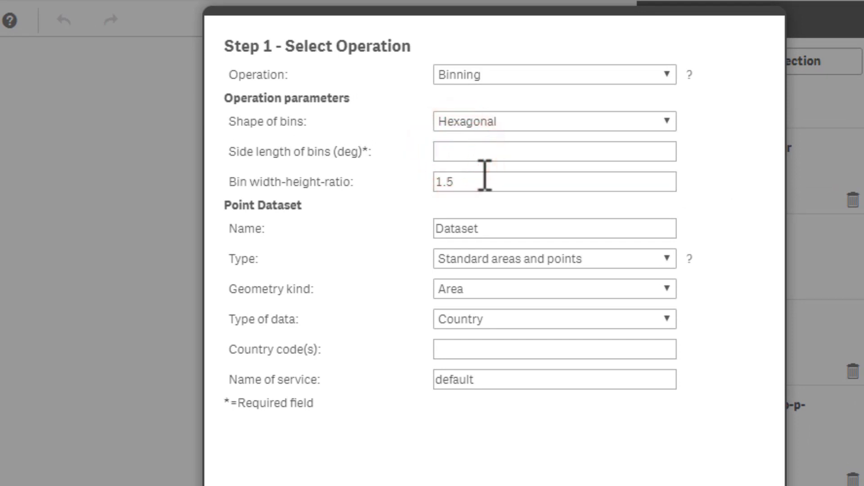
text(.03)
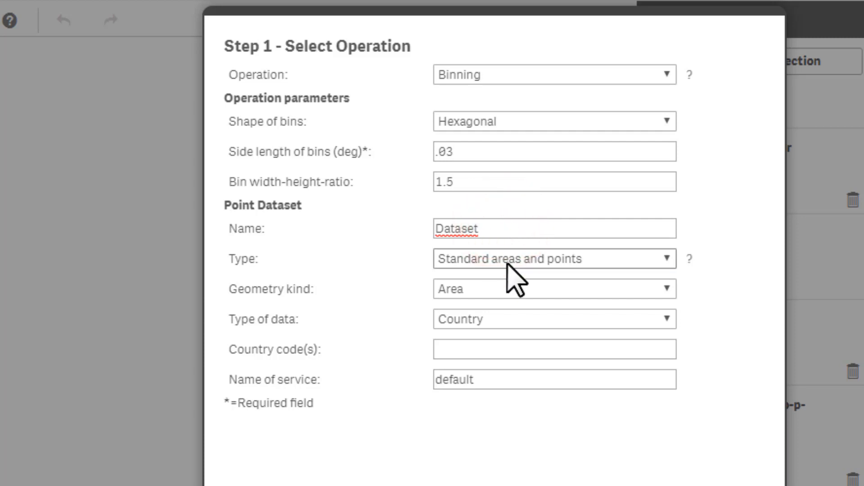
click(554, 258)
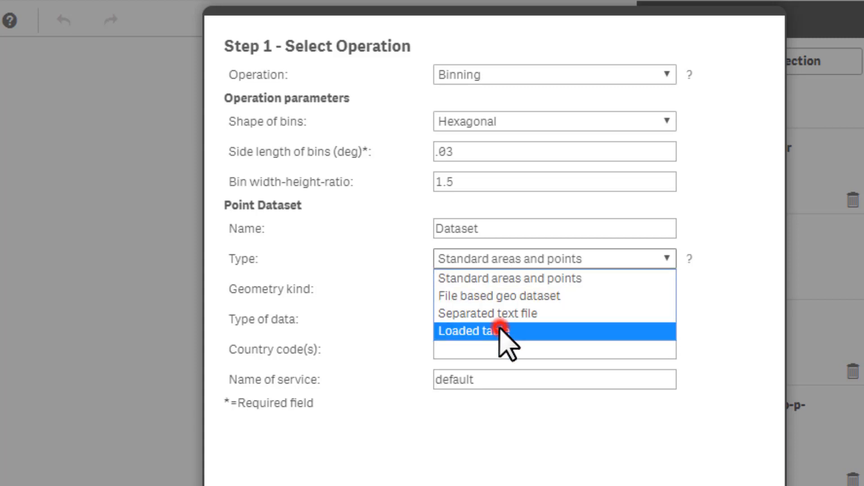
- Use loaded table Crimes_-_2018 as the point dataset and enter ID, as the first table field
click(500, 331)
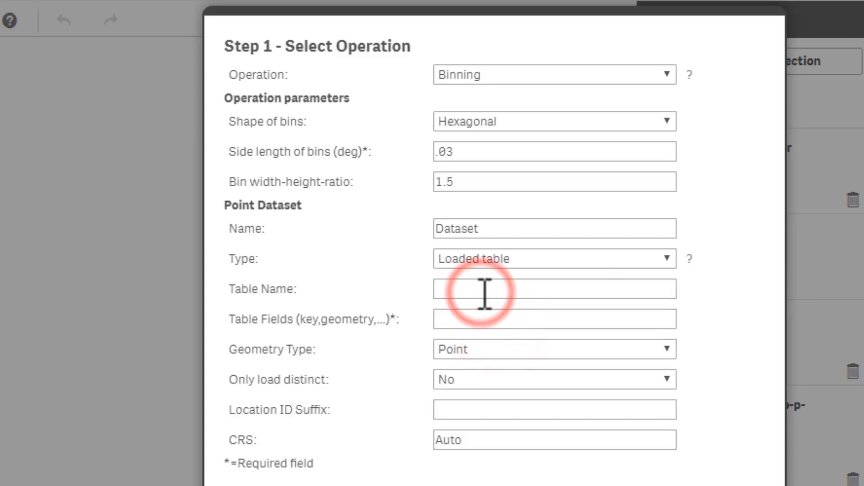
text(Crimes_-_2018)
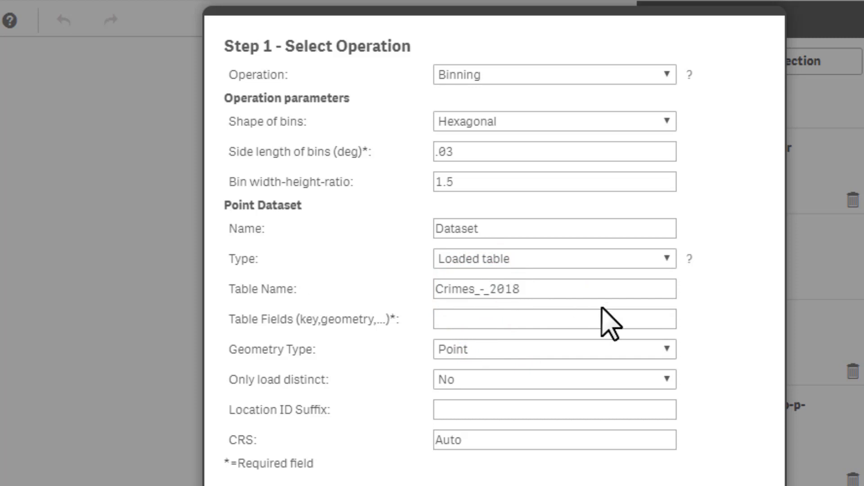
click(554, 289)
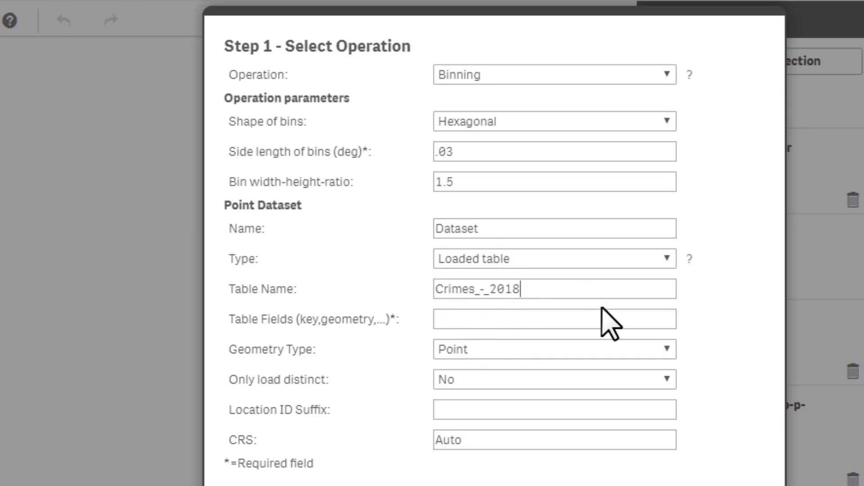
click(532, 319)
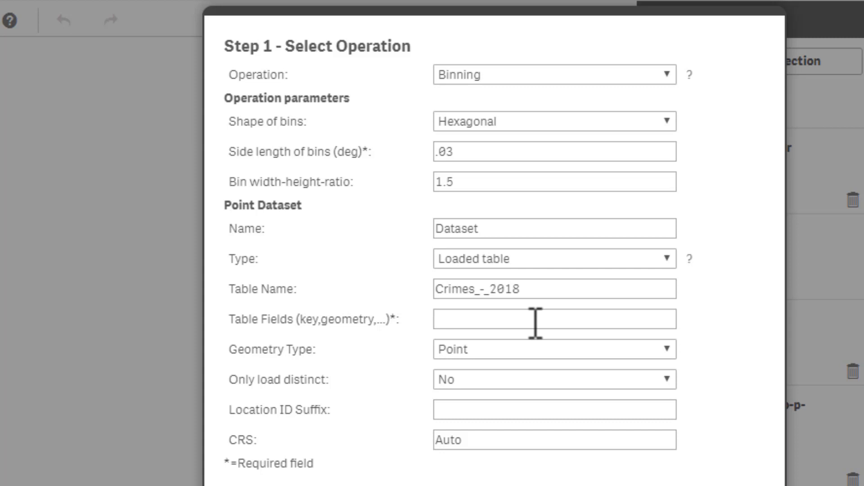
text(ID)
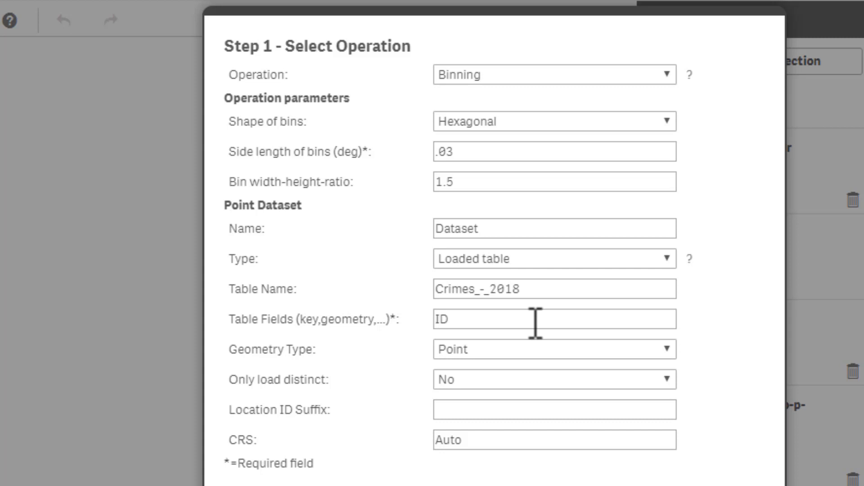
text(,)
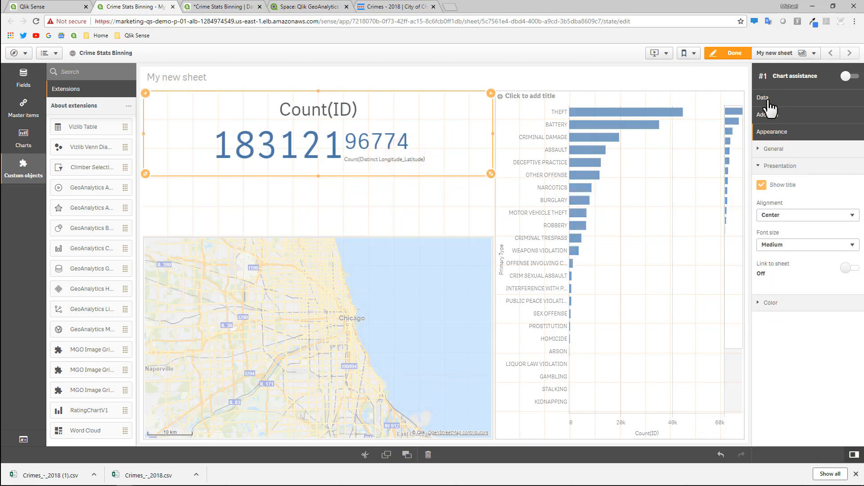
- Check the KPI's second measure expression for the Longitude_Latitude field name, then cancel
click(763, 98)
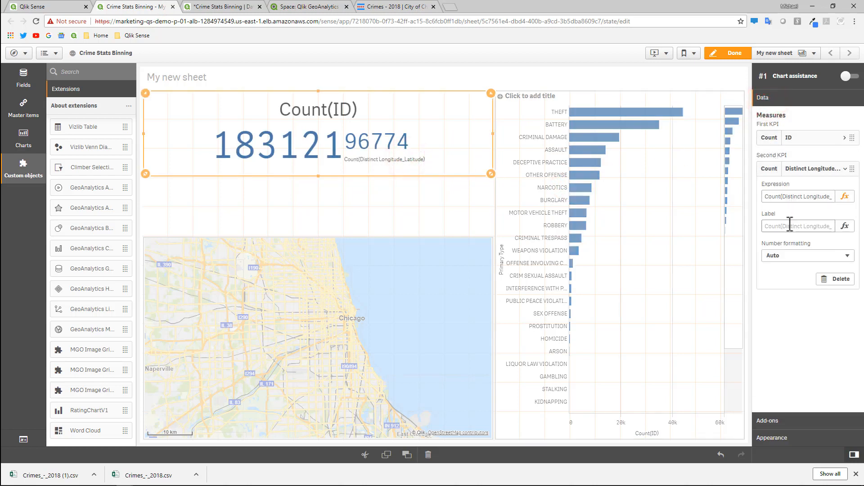
click(844, 226)
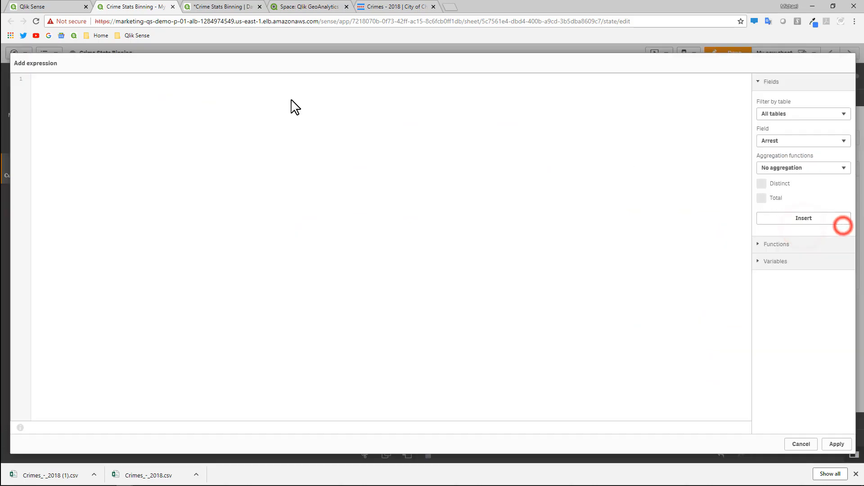
click(835, 444)
text(Count(Distinct Longitude_Latitude))
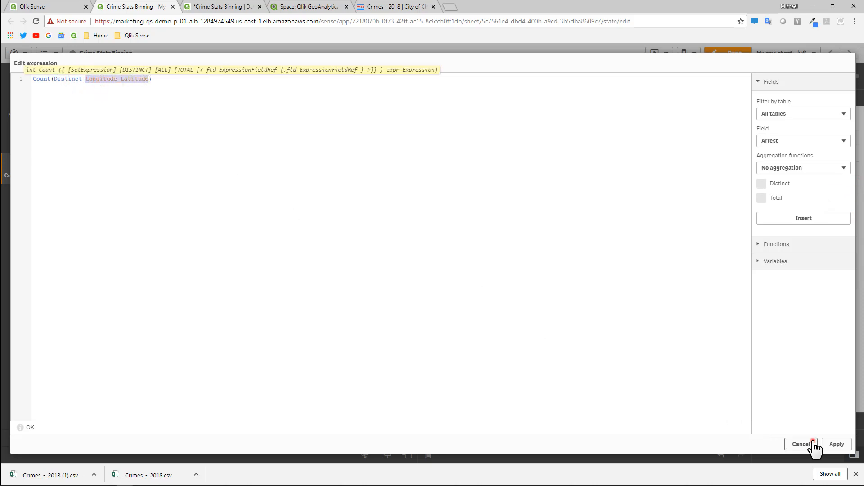
click(837, 443)
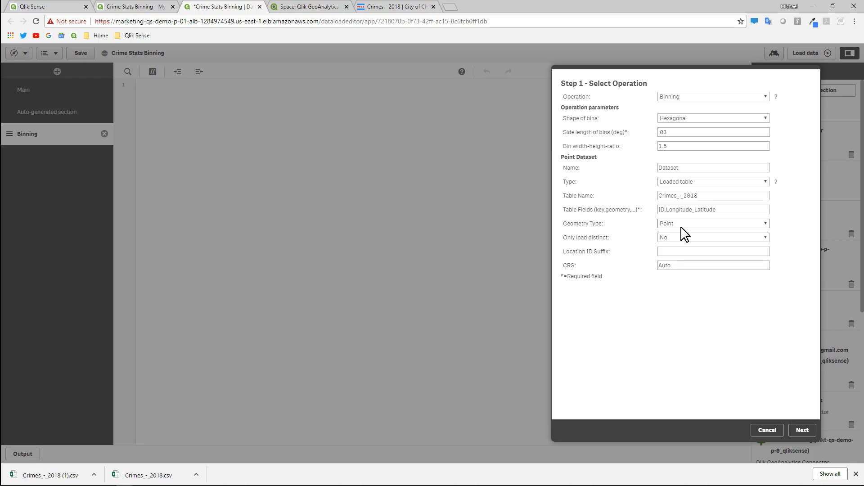
- Keep Point as geometry type and advance to the generated binning script preview
click(713, 210)
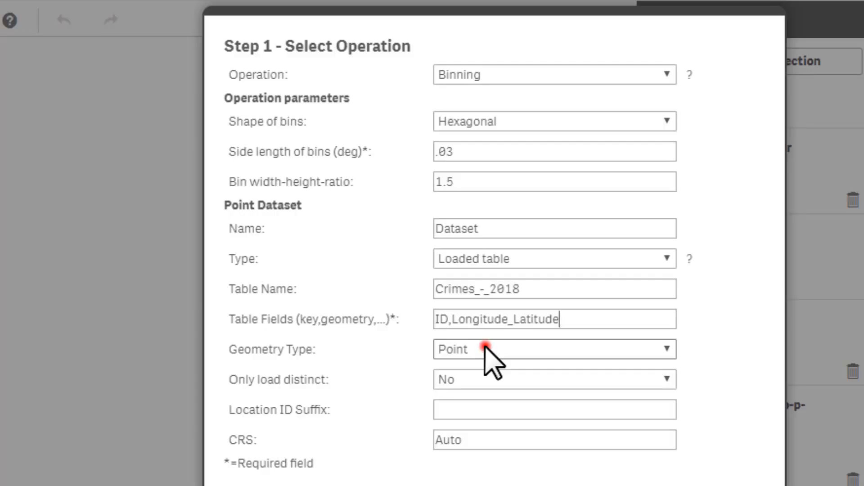
click(554, 350)
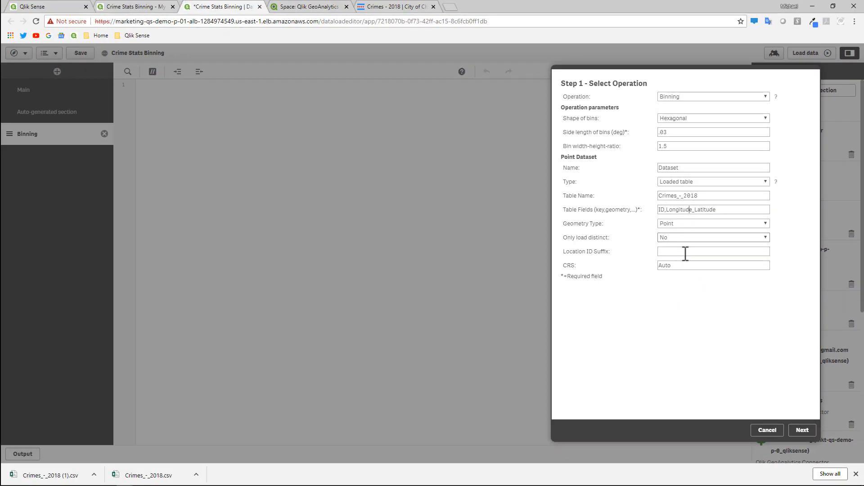
click(803, 431)
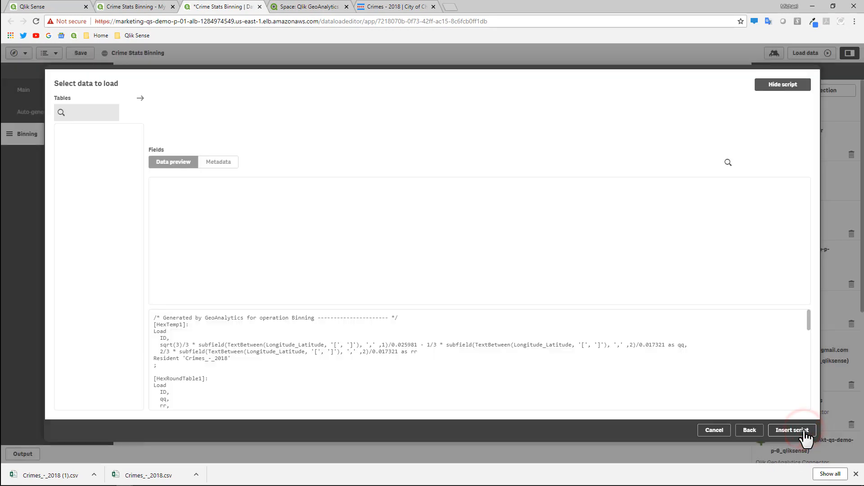
- Insert the generated GeoAnalytics binning script into the Binning section
click(792, 430)
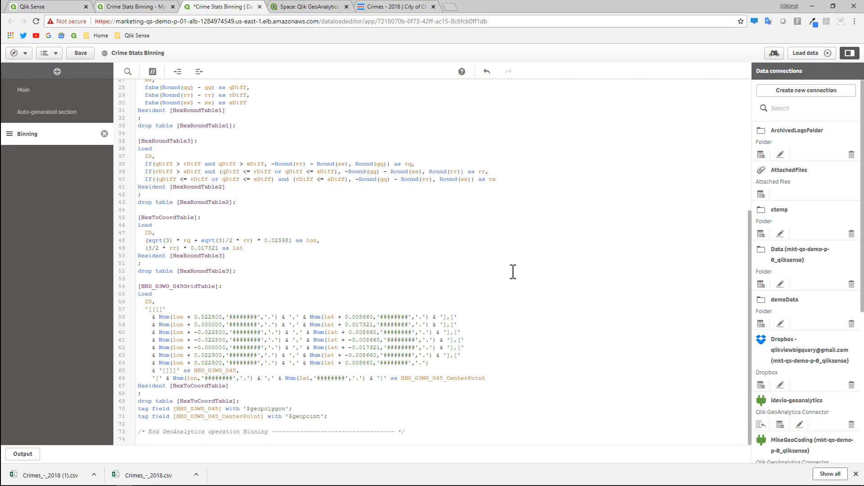
click(512, 270)
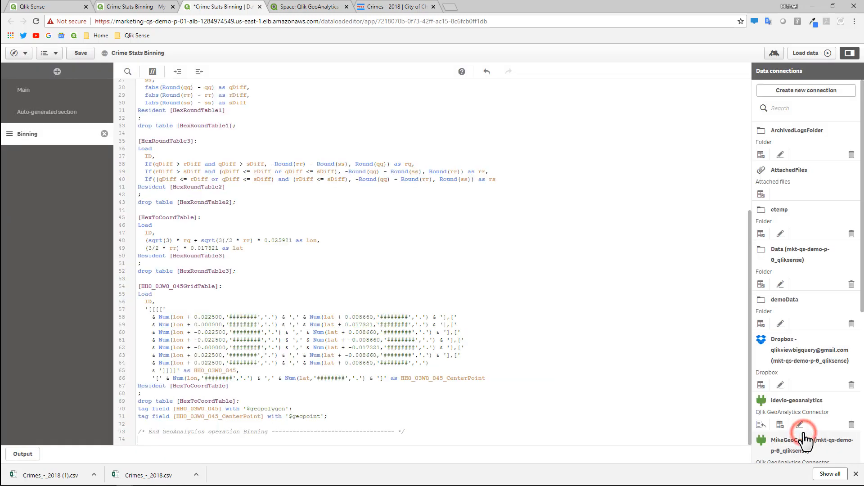
- Reload the data with the binning script (183,121 lines per table) and dismiss the load report
click(809, 52)
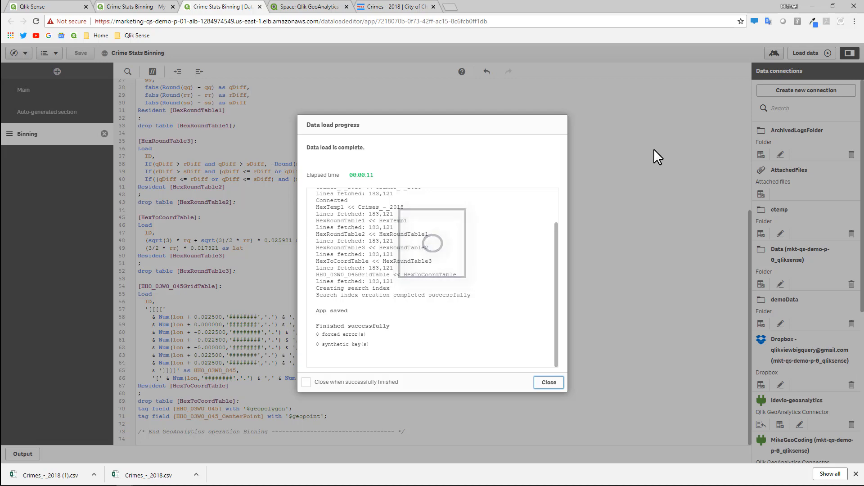
click(548, 383)
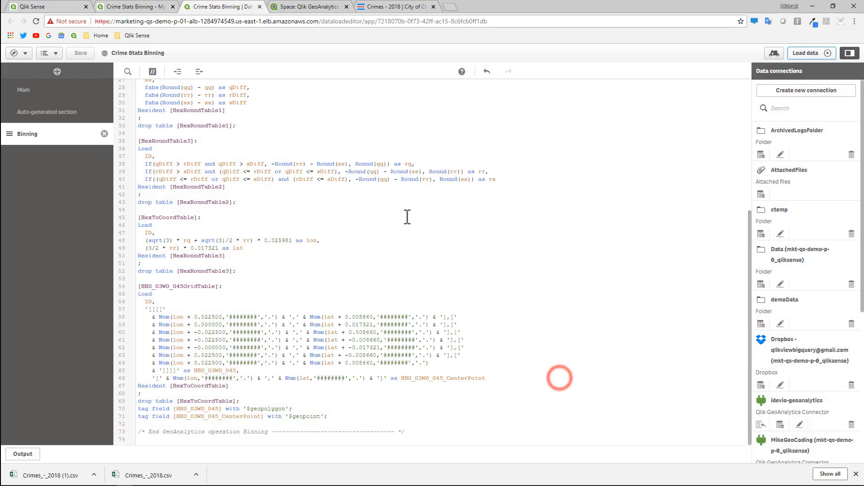
- Return to the sheet, dismiss the reload error and add a table to its lower right
click(135, 6)
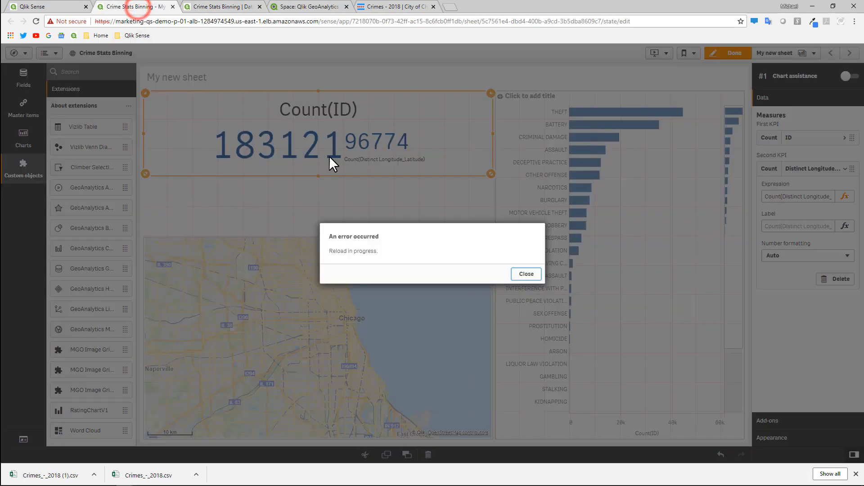
click(524, 274)
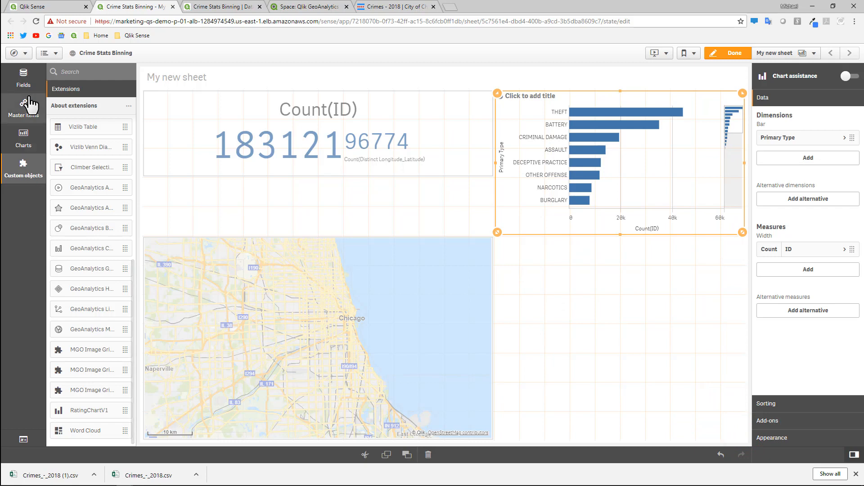
click(24, 136)
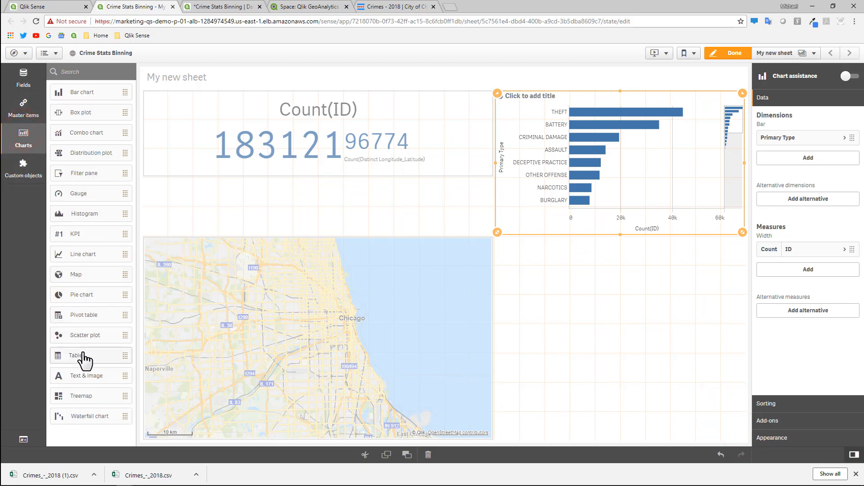
click(76, 355)
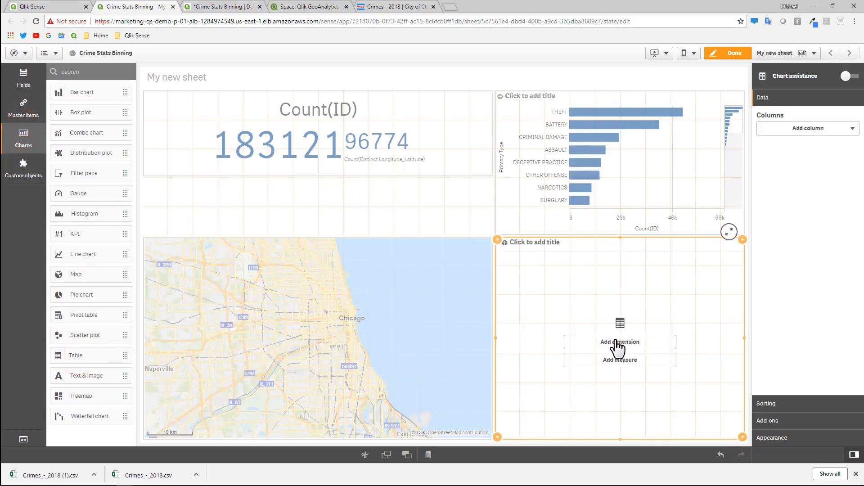
- Give the table dimension columns HH0_03W0_045_CenterPoint and the HH0_03W0_045 polygon
click(619, 342)
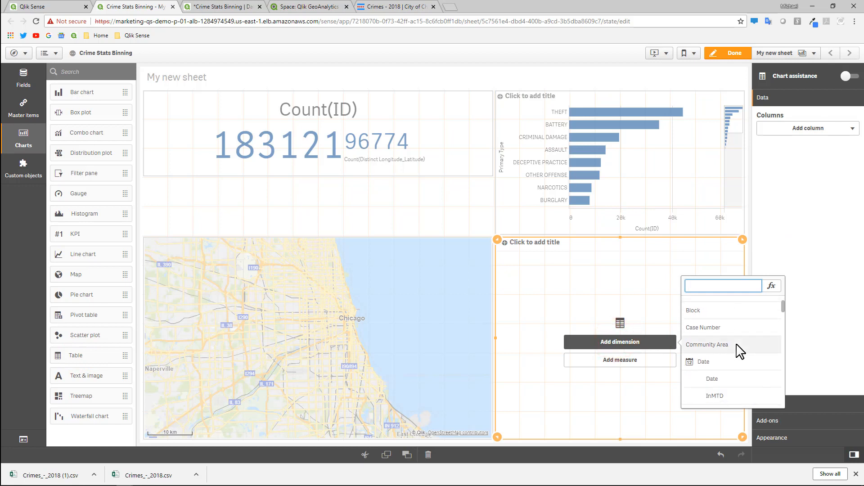
scroll(down, 3)
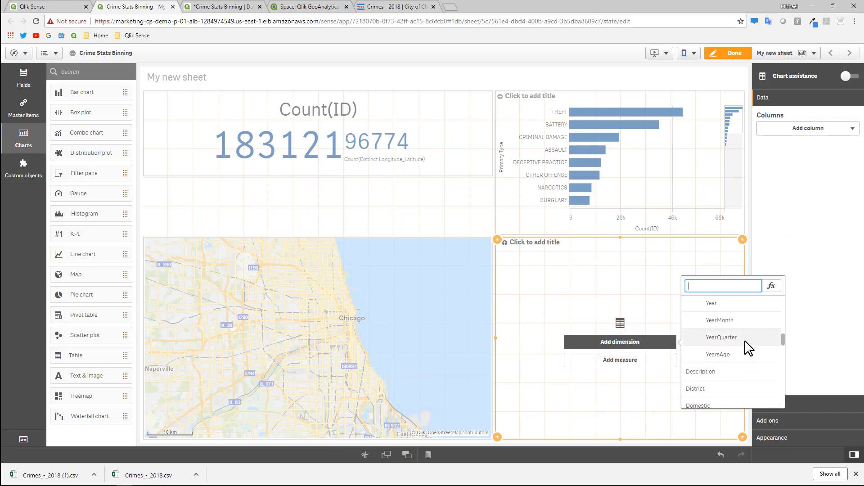
scroll(down, 3)
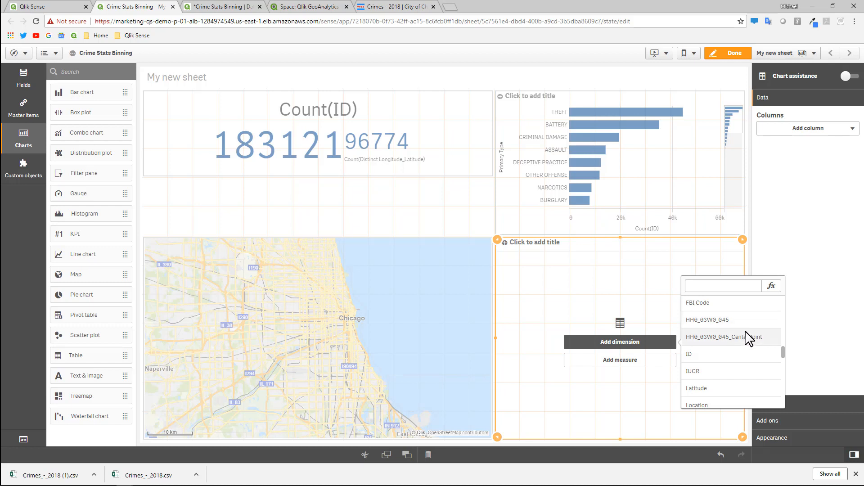
click(715, 337)
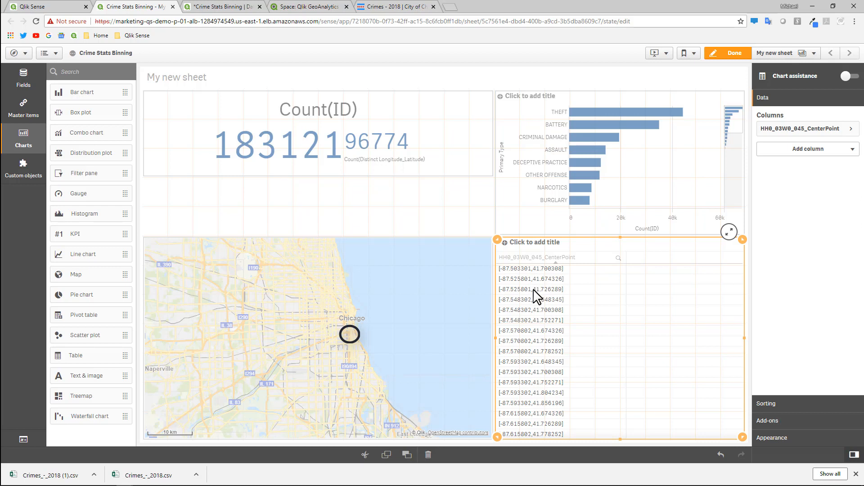
mouse_move(342, 292)
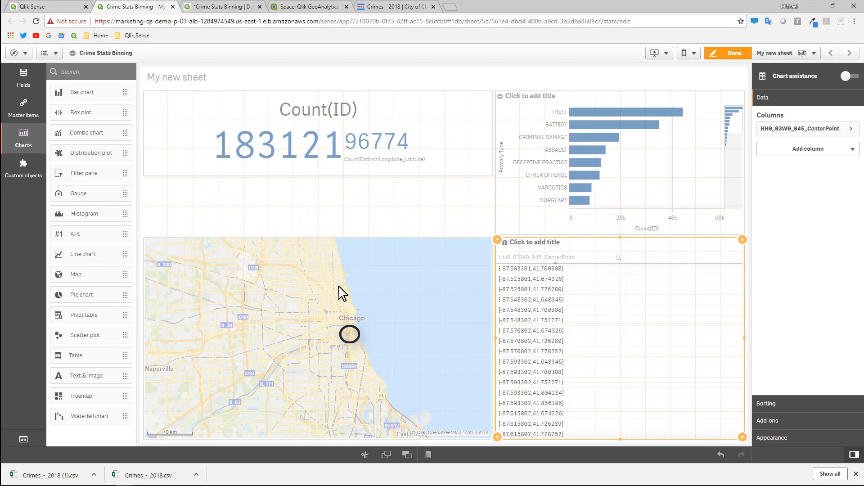
click(807, 148)
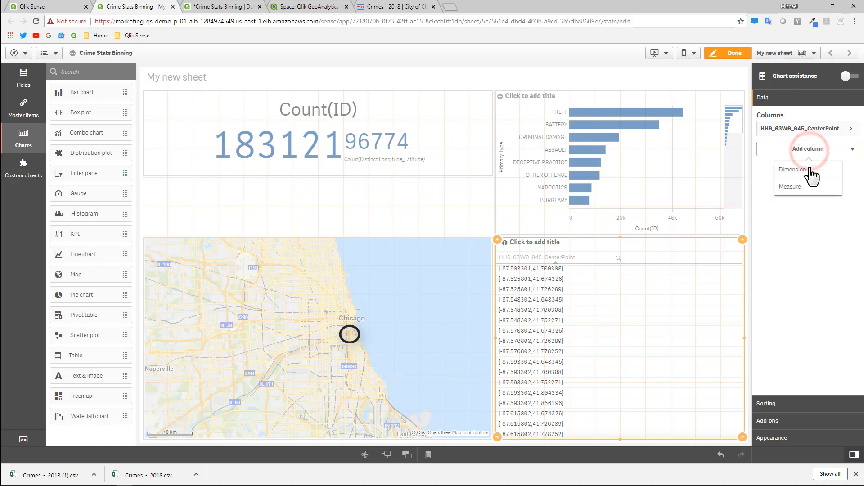
click(792, 169)
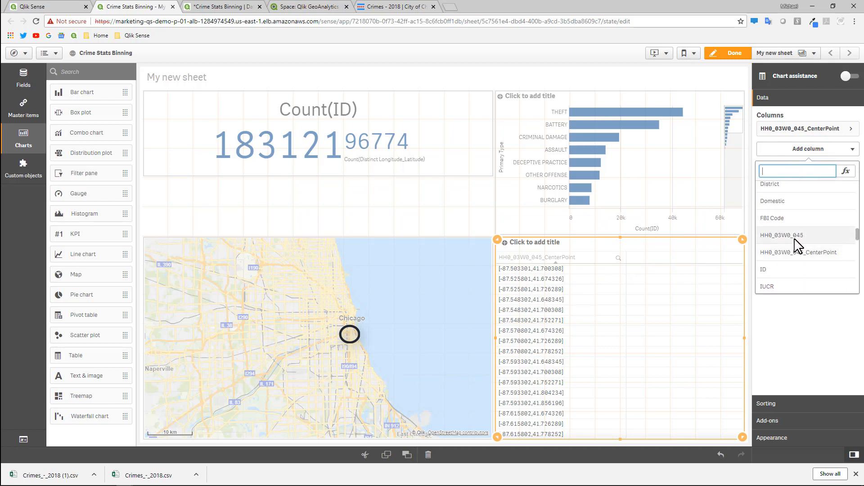
click(782, 235)
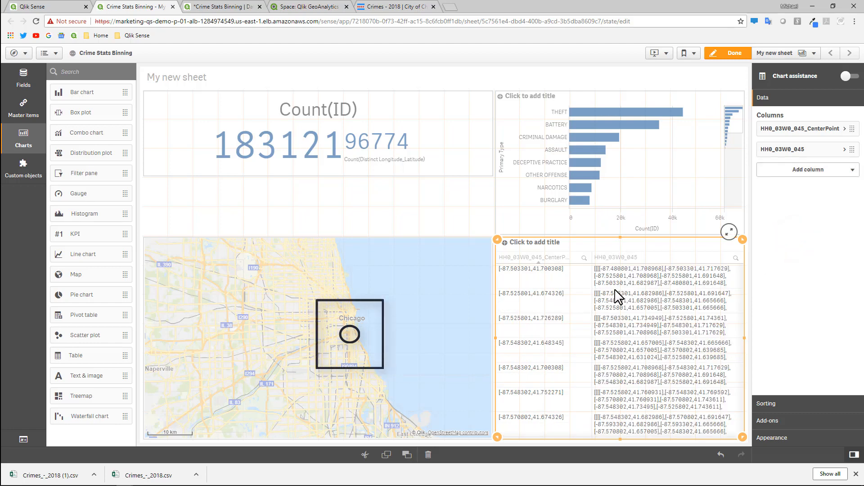
mouse_move(696, 299)
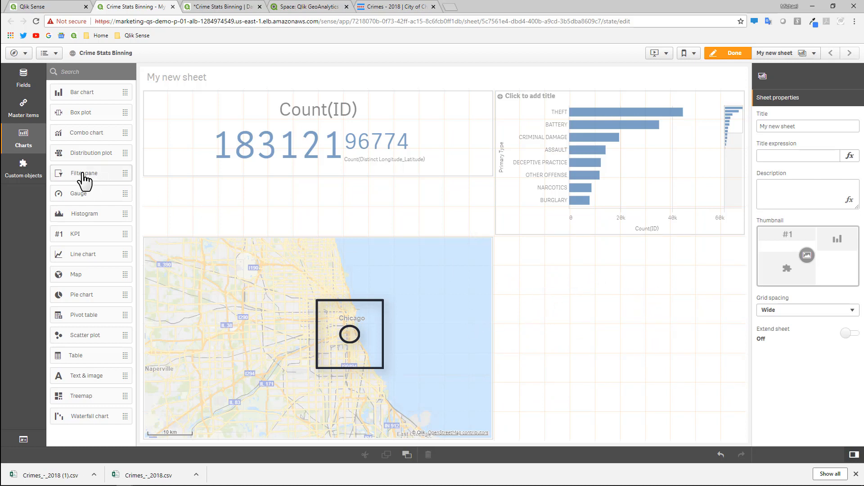
- Drag a GeoAnalytics Area Layer from Custom objects onto the sheet above the map
click(23, 169)
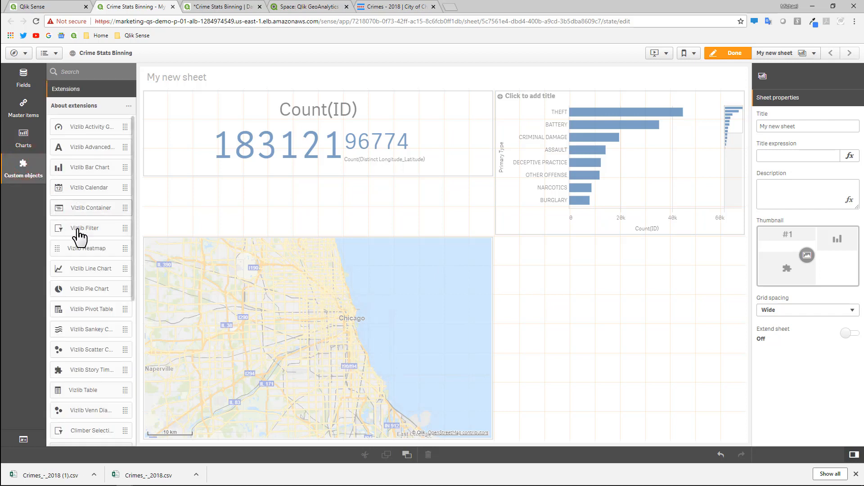
scroll(down, 3)
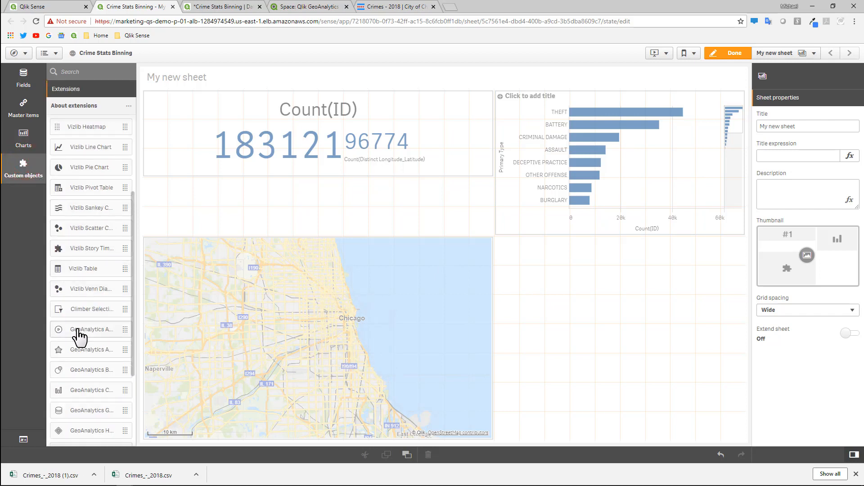
mouse_move(81, 310)
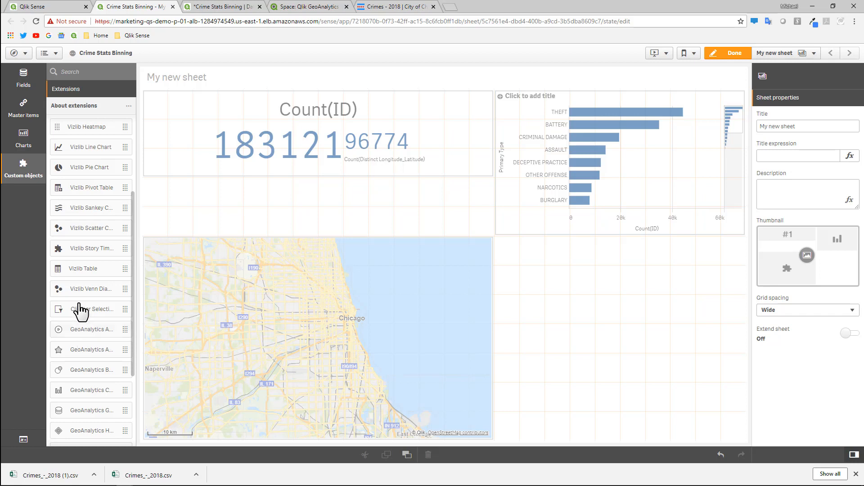
mouse_move(89, 353)
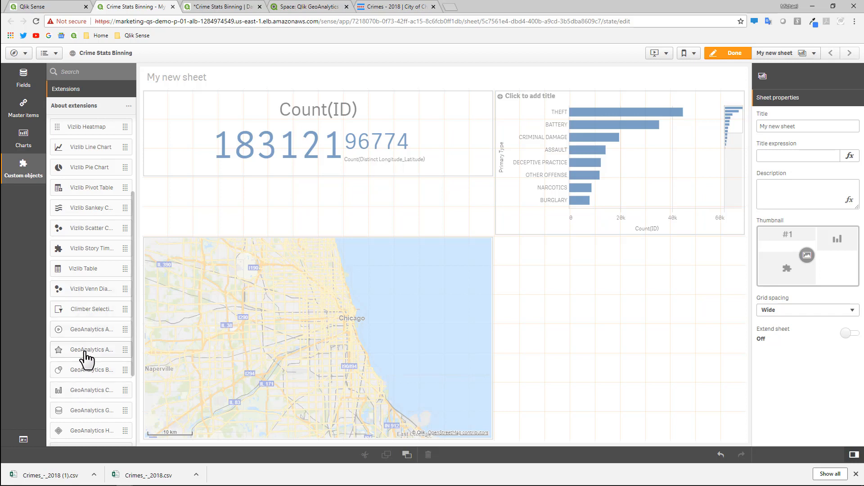
drag(90, 349, 335, 207)
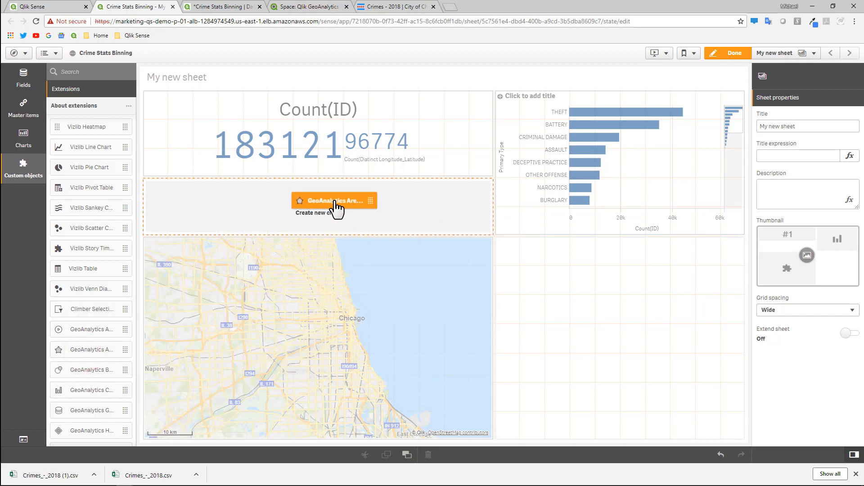
- Set the area layer's dimension to HH0_03W0_045_CenterPoint and its location to HH0_03W0_045
click(335, 200)
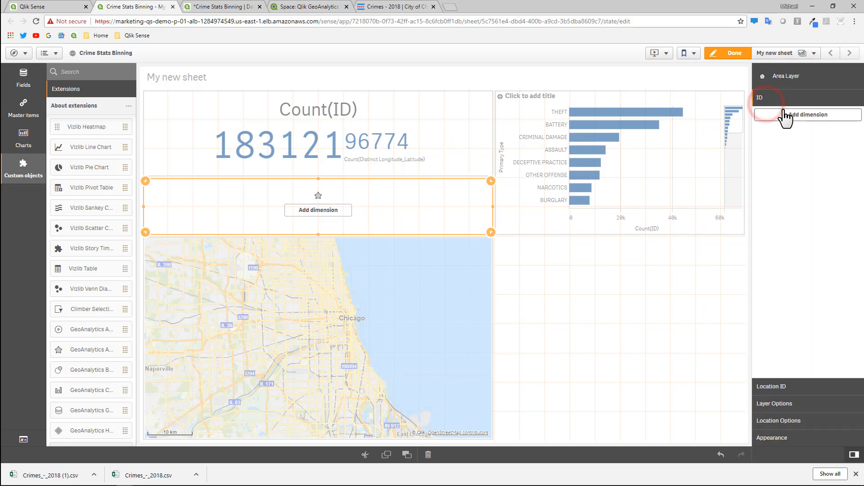
click(807, 114)
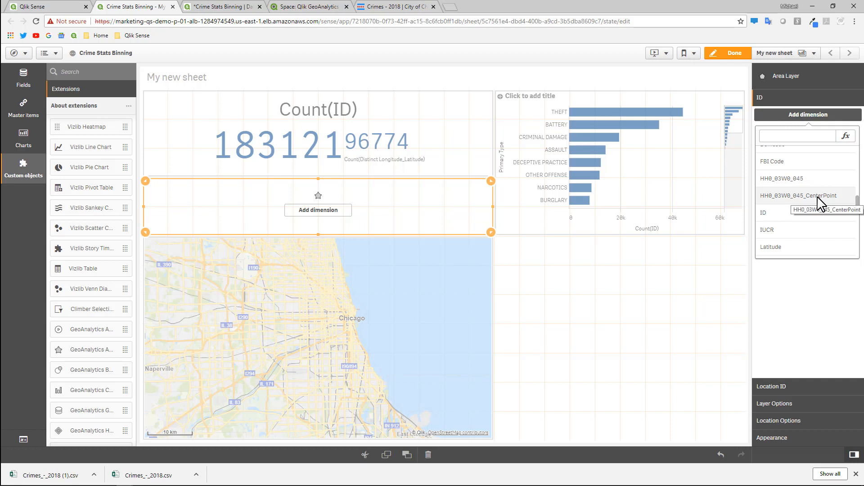
click(801, 196)
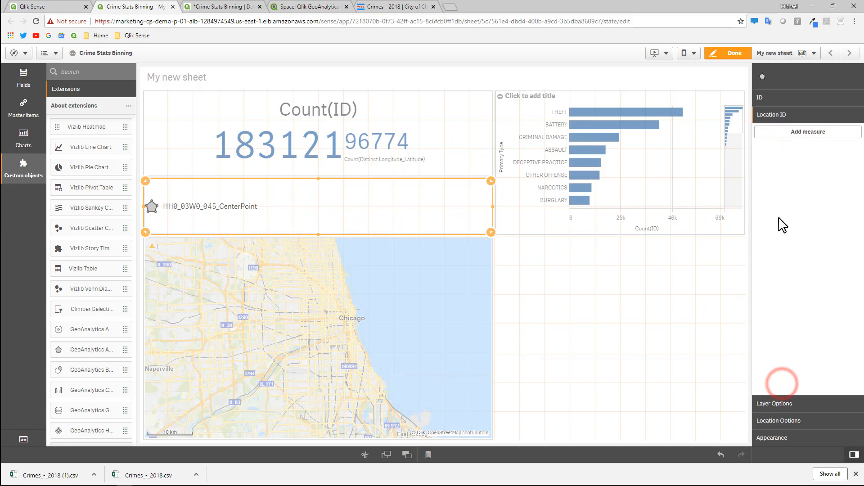
click(806, 132)
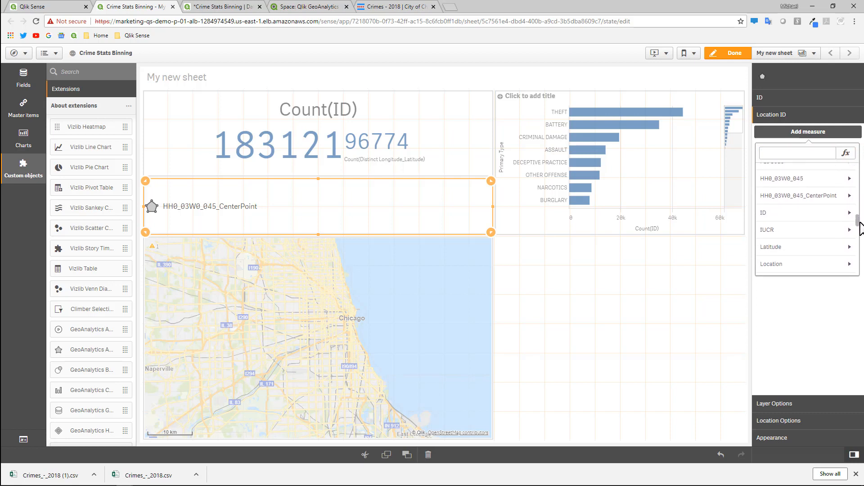
click(799, 195)
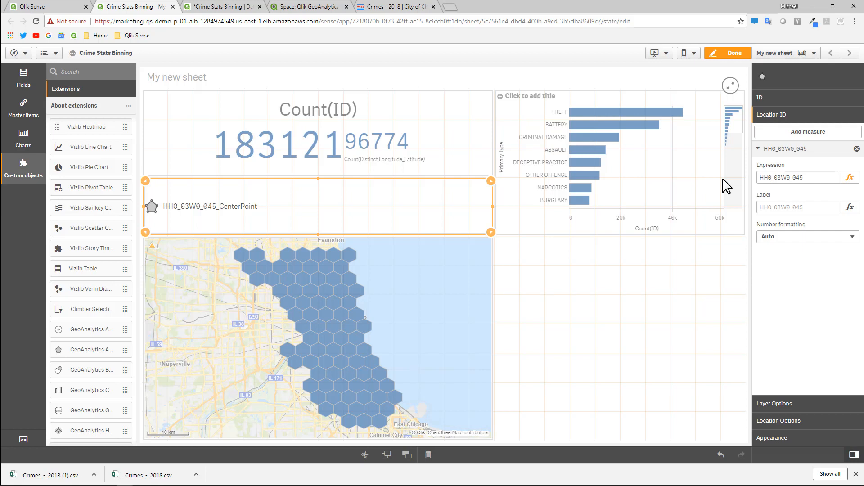
mouse_move(790, 457)
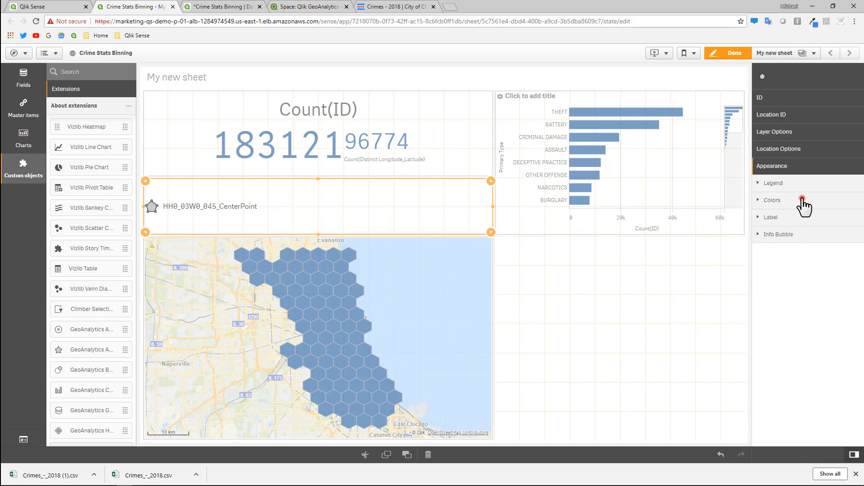
- Color the layer by measure with a custom expression Count(ID)
click(772, 200)
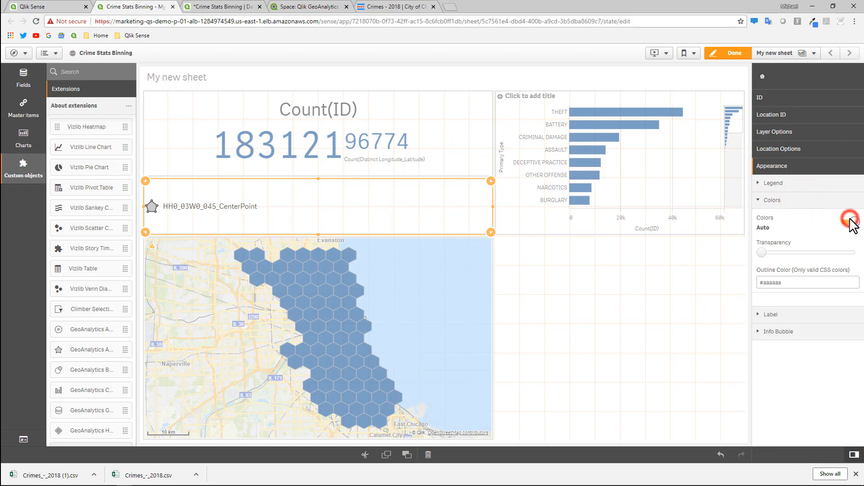
click(849, 222)
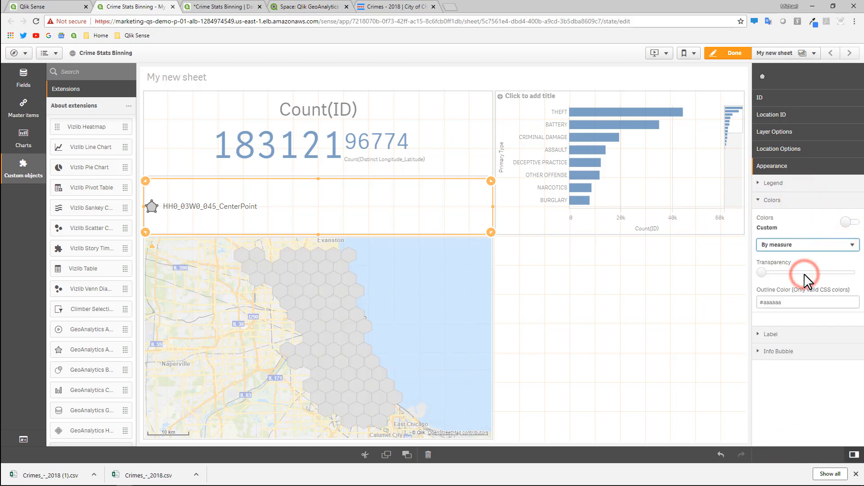
click(846, 274)
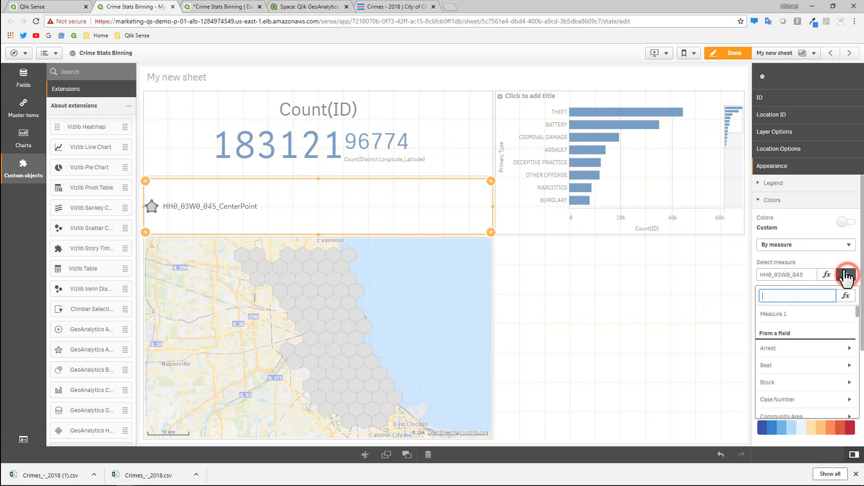
click(845, 275)
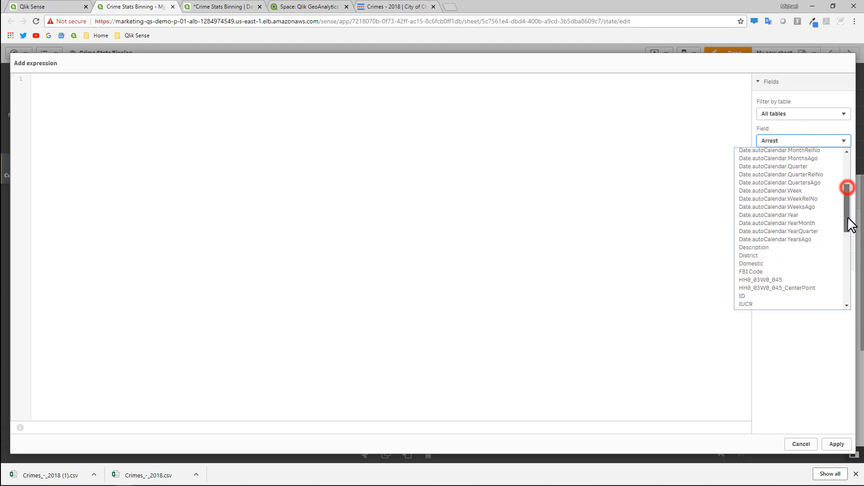
click(742, 296)
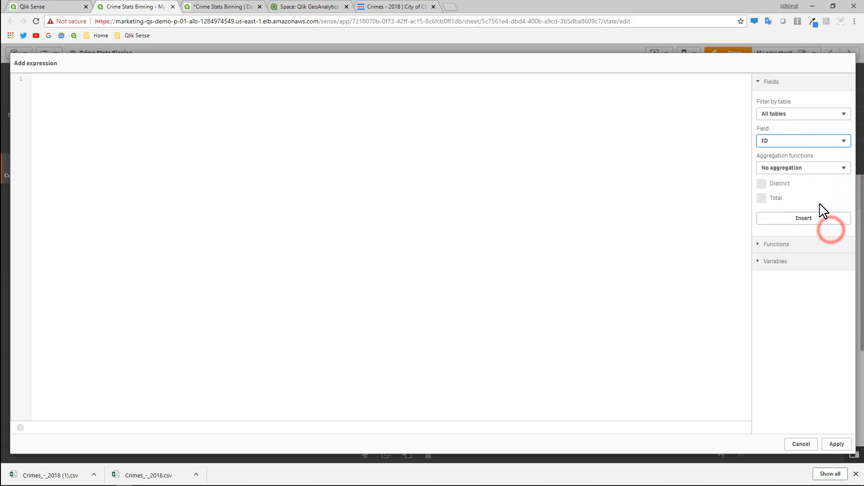
click(803, 168)
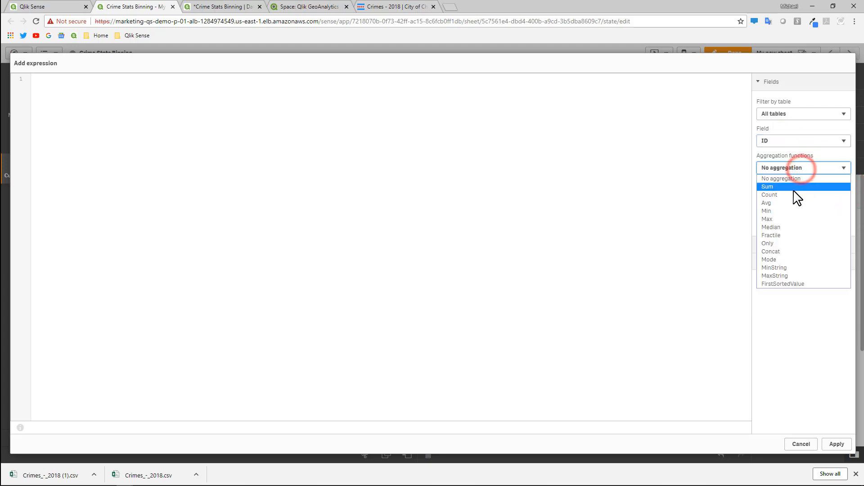
click(770, 195)
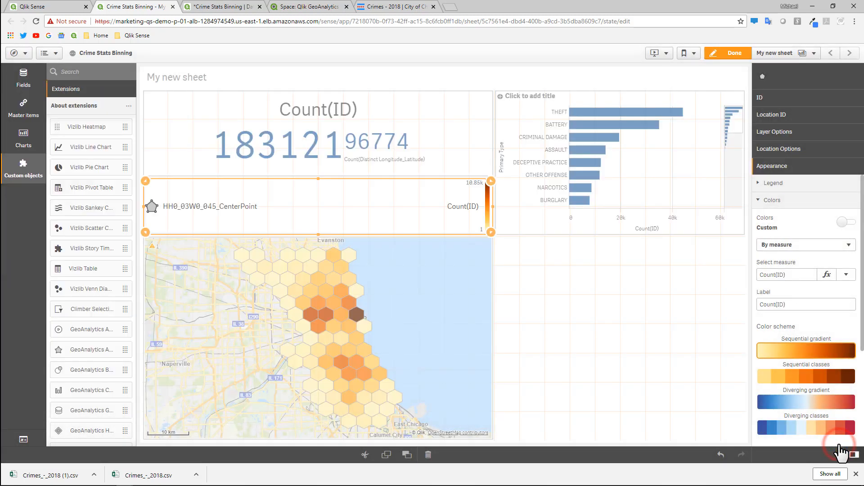
mouse_move(805, 351)
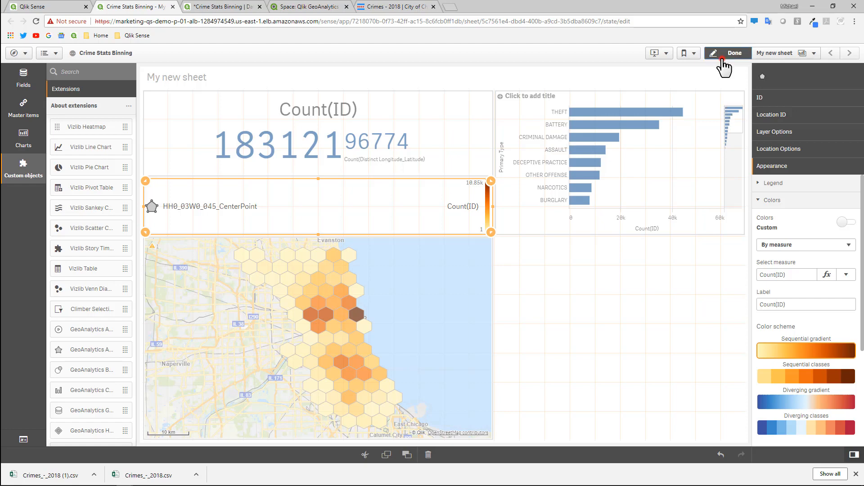
- Finish editing, select the darkest hexagon (10,847 crimes), confirm it, then clear the selection
click(734, 53)
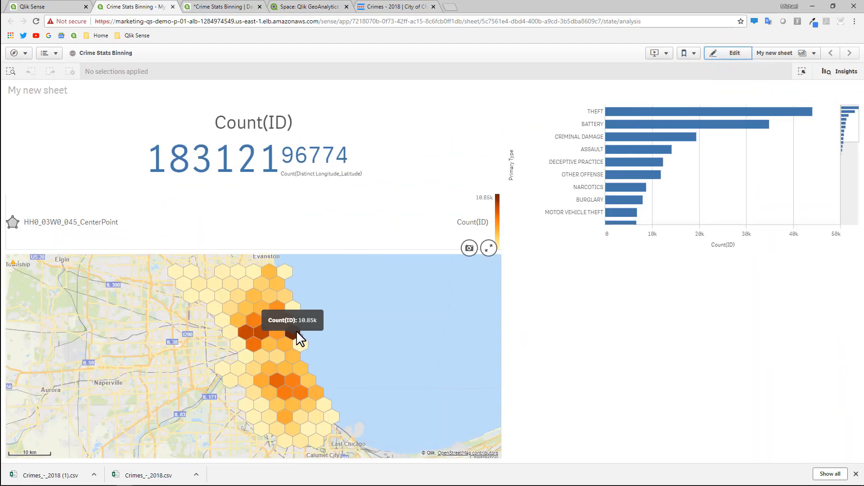
click(295, 330)
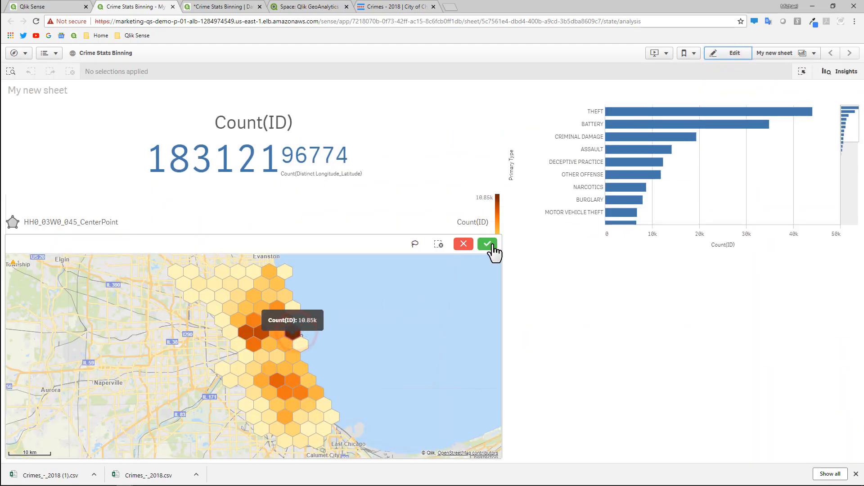
click(487, 244)
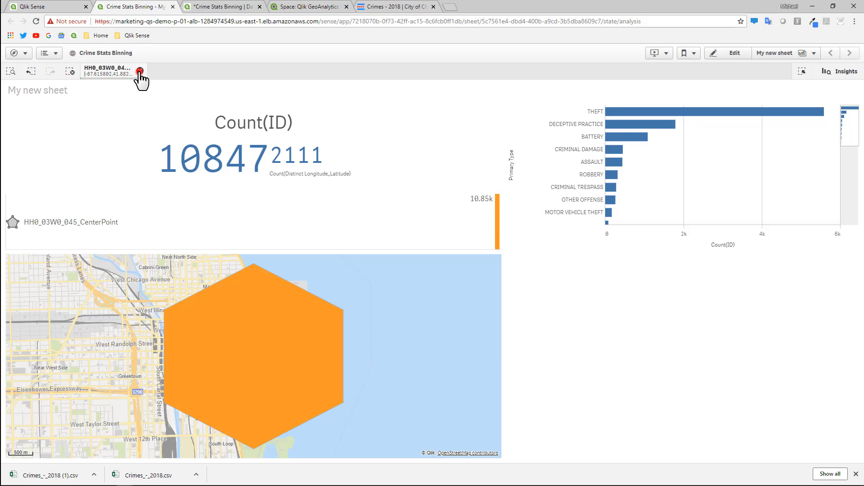
click(146, 70)
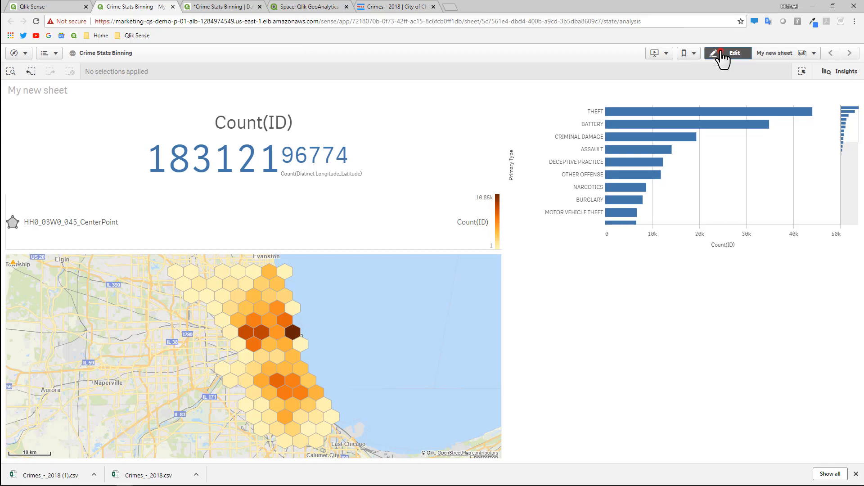
- Return to editing and reopen the Binning wizard in the data load editor
click(726, 54)
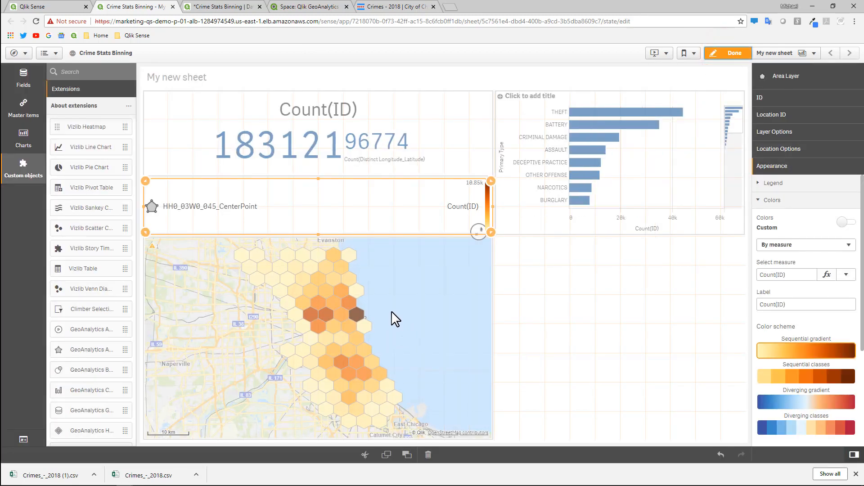
mouse_move(254, 64)
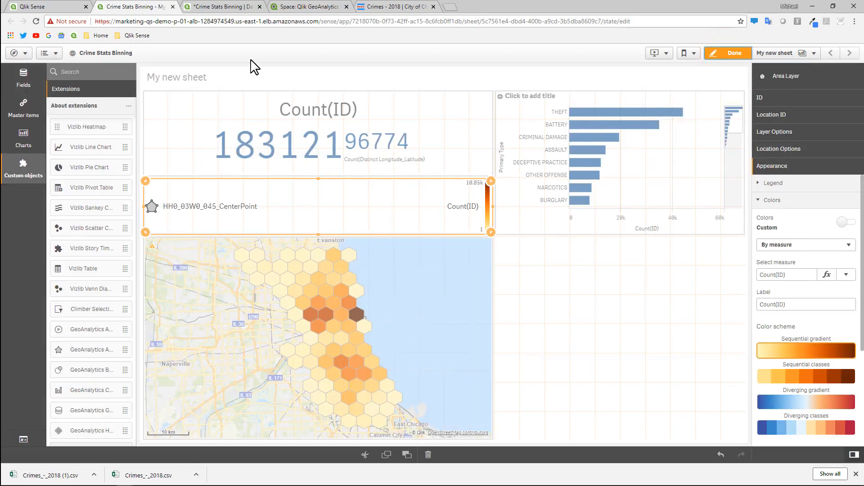
click(221, 6)
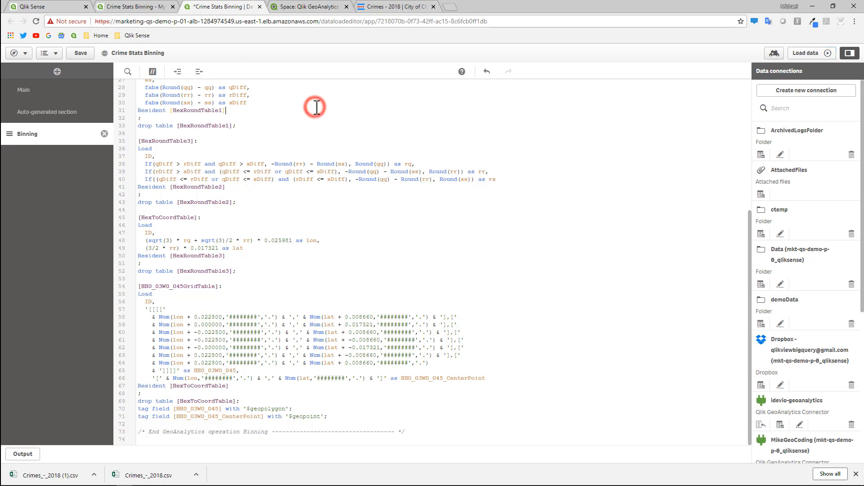
key(ctrl+a)
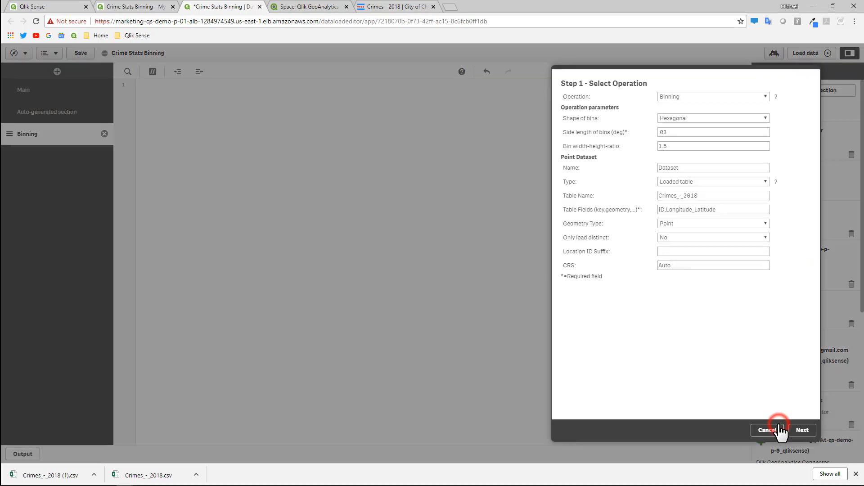
click(714, 131)
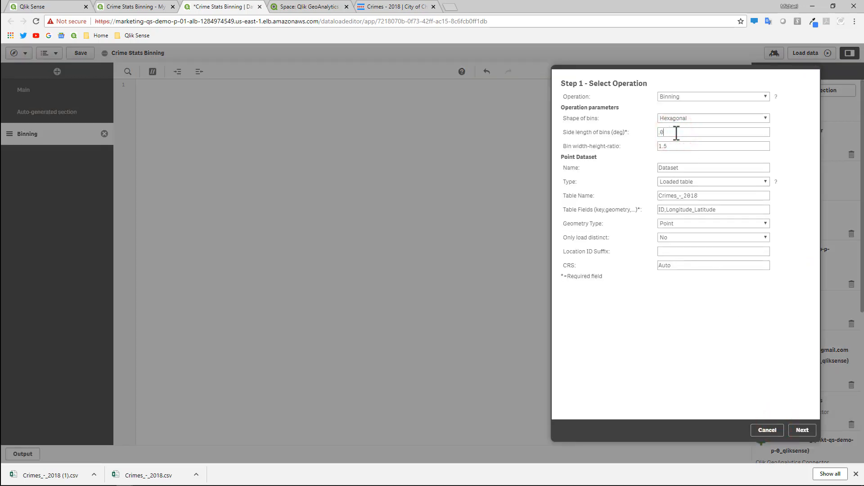
- Set bin side length to .01, regenerate the script and reload the data
click(802, 431)
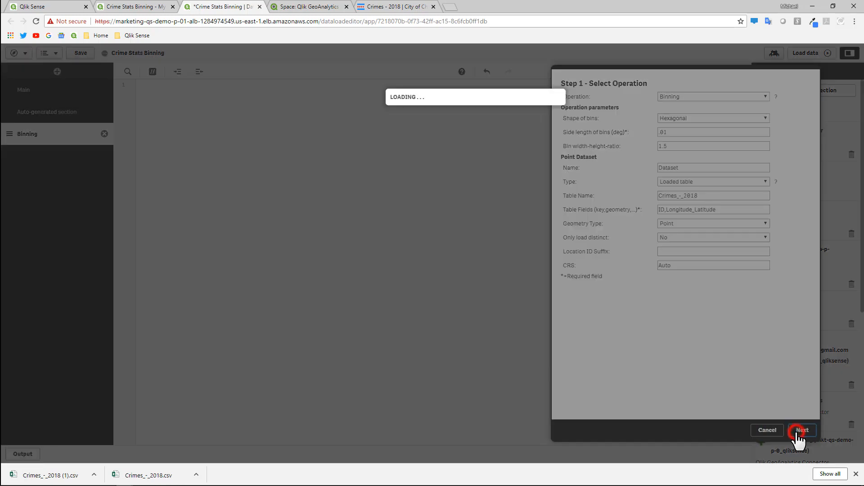
click(798, 430)
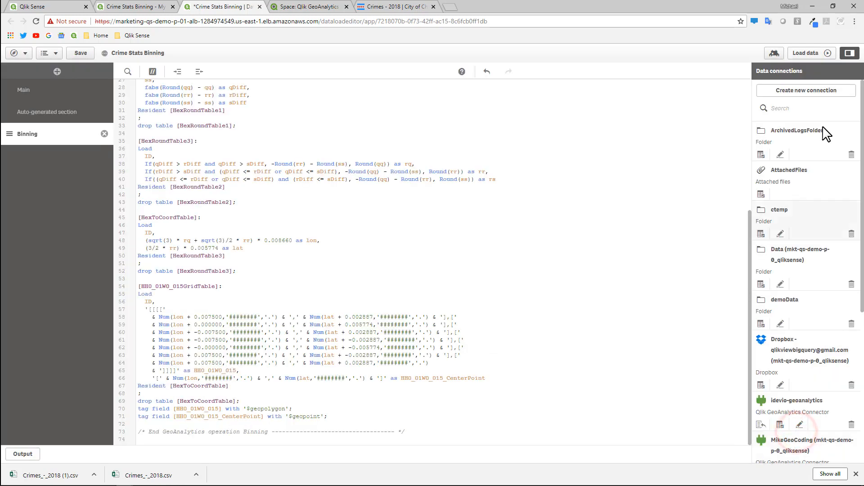
click(809, 53)
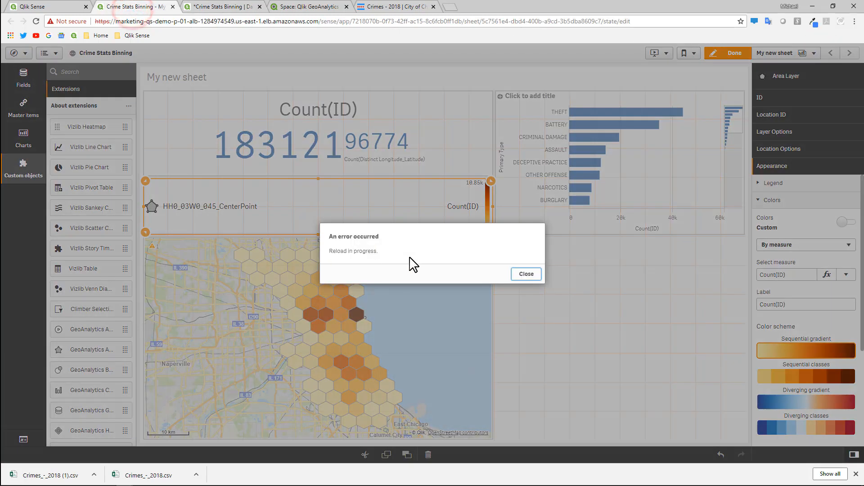
mouse_move(327, 338)
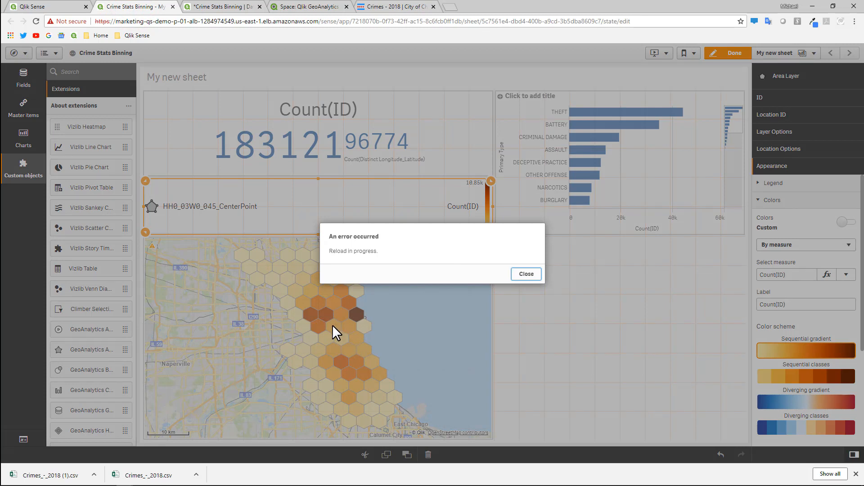
mouse_move(427, 313)
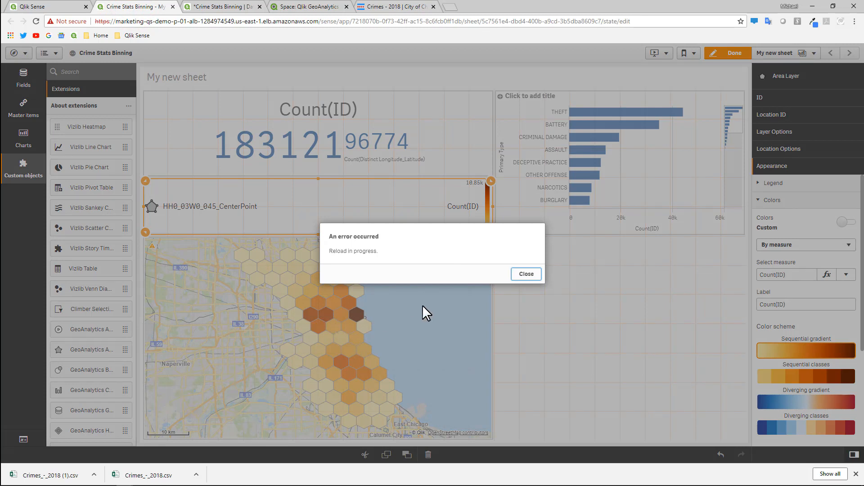
- Dismiss the reload error and finish editing to show the finer HH0_01W0_015 hexagons
click(525, 274)
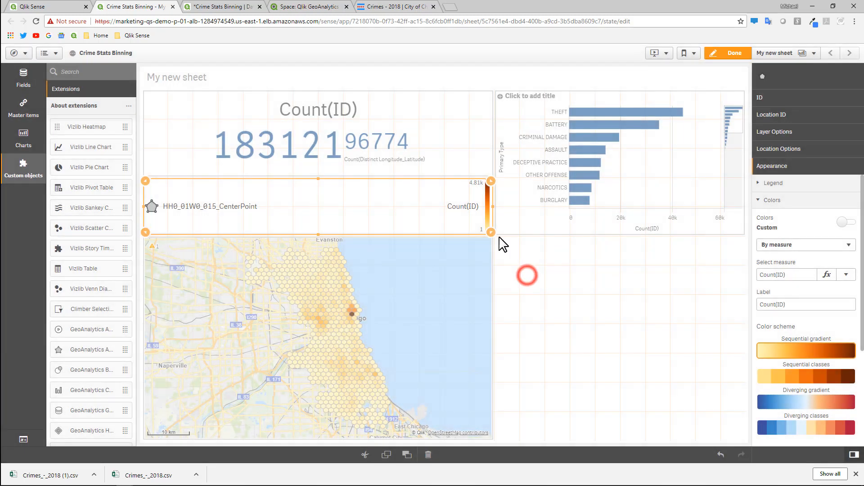
mouse_move(499, 270)
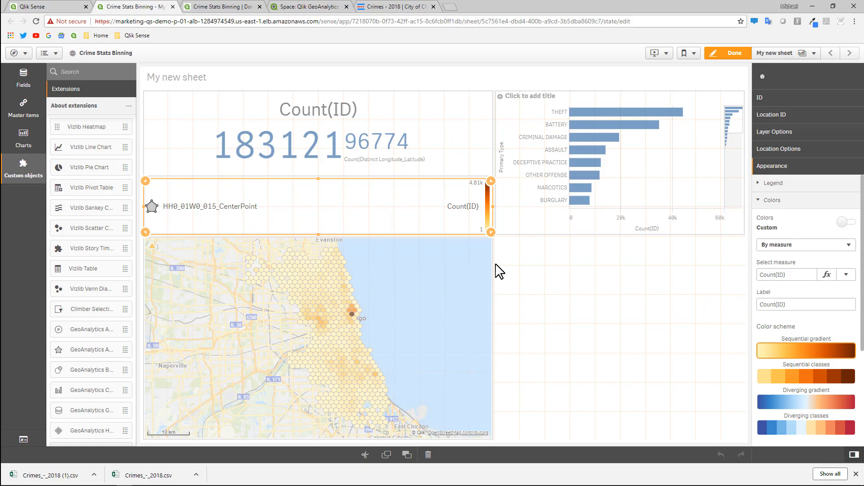
click(728, 53)
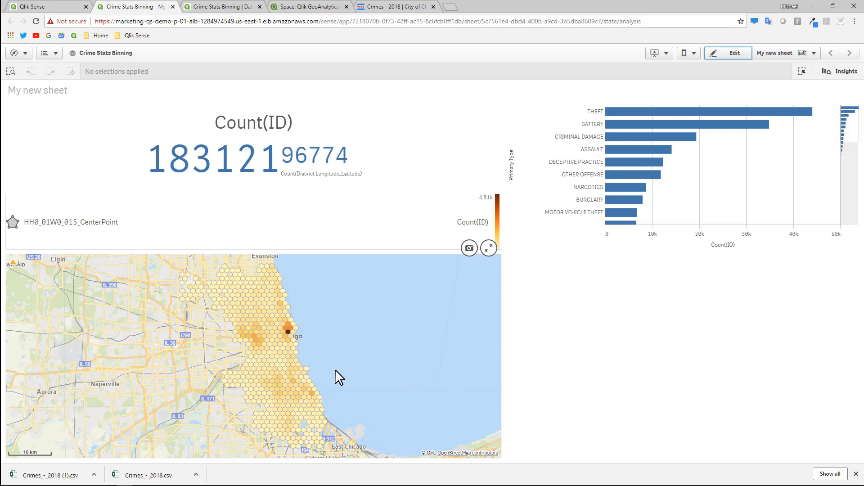
mouse_move(288, 332)
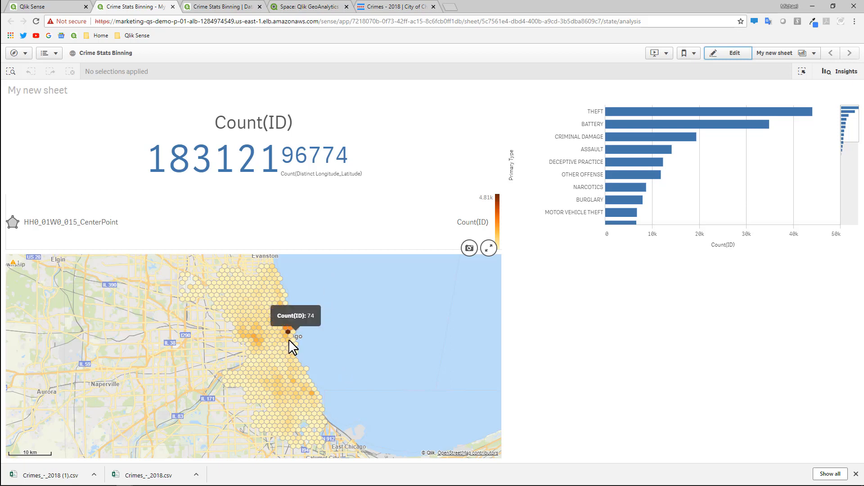